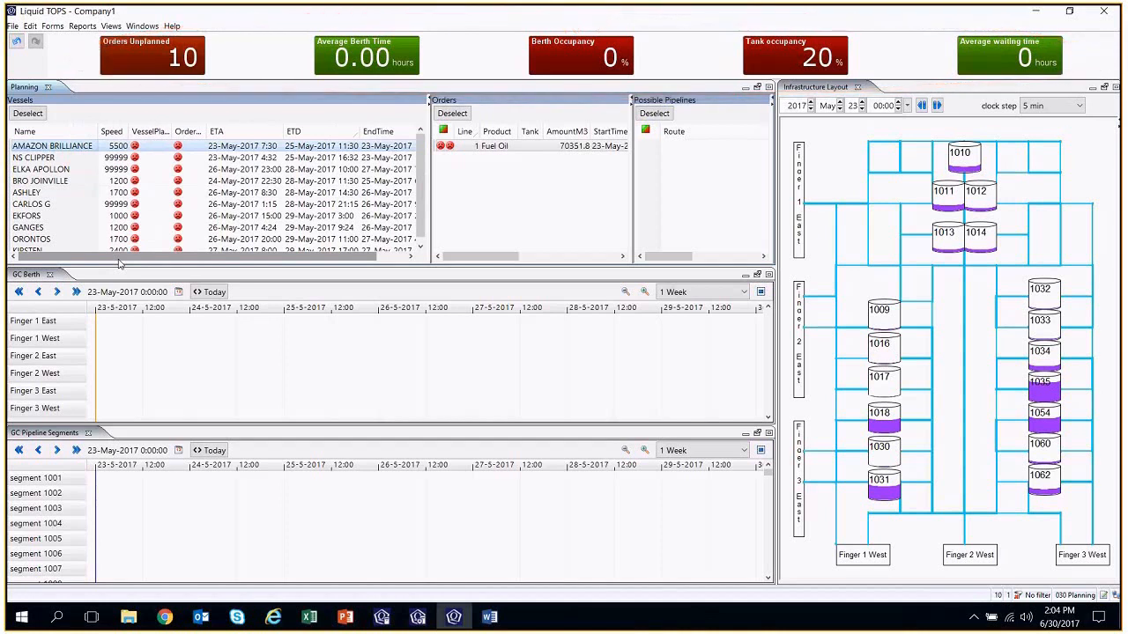
# - Browse the orders of ELKA APOLLON, BRO JOINVILLE, ORONTOS, EKFORS, CARLOS G and AMAZON BRILLIANCE in the Vessels list
pyautogui.hscroll(3)
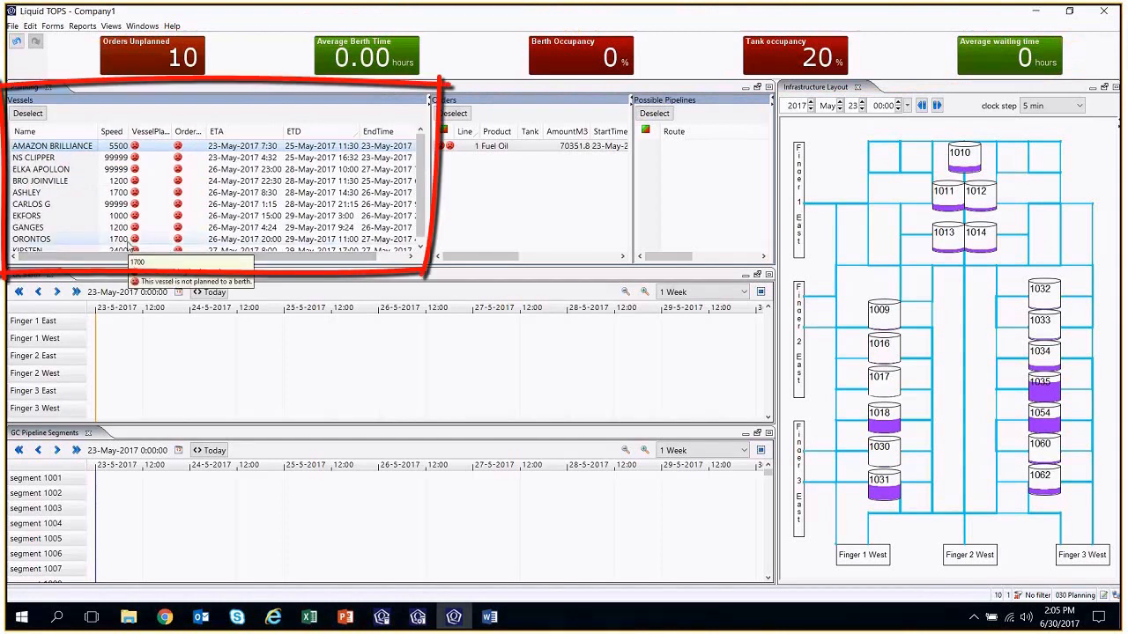
pyautogui.click(43, 170)
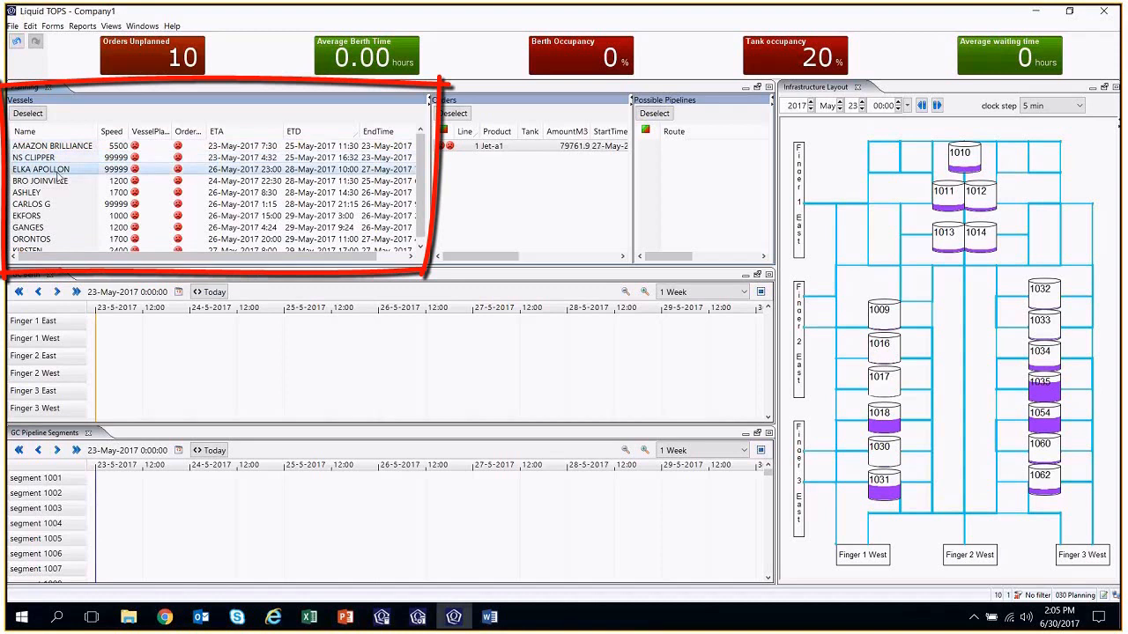
pyautogui.click(53, 180)
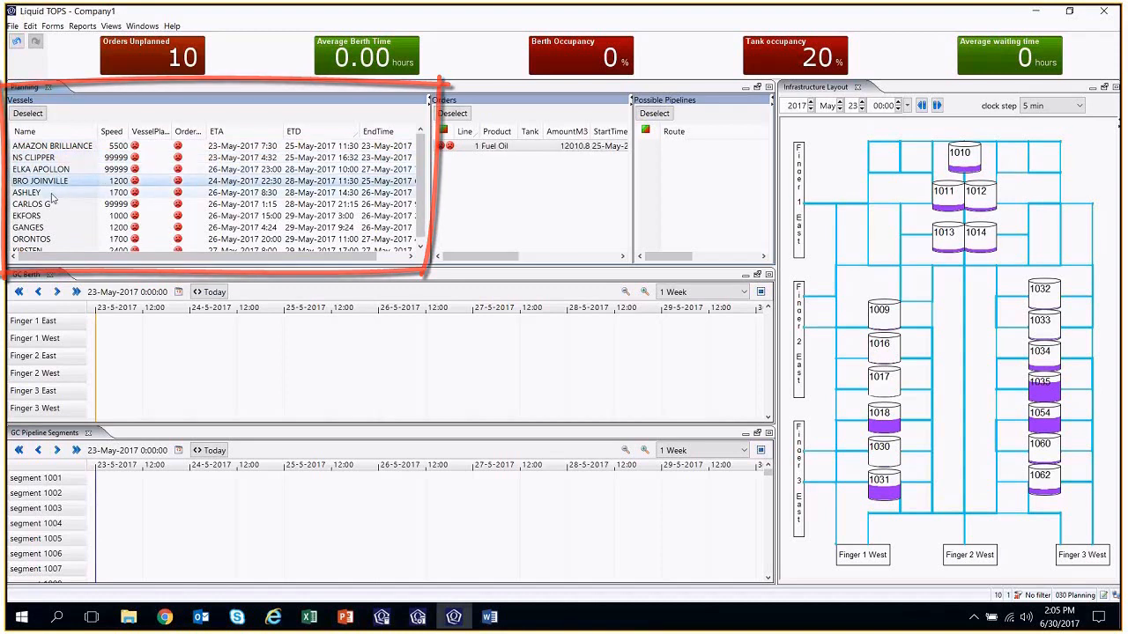
pyautogui.click(53, 228)
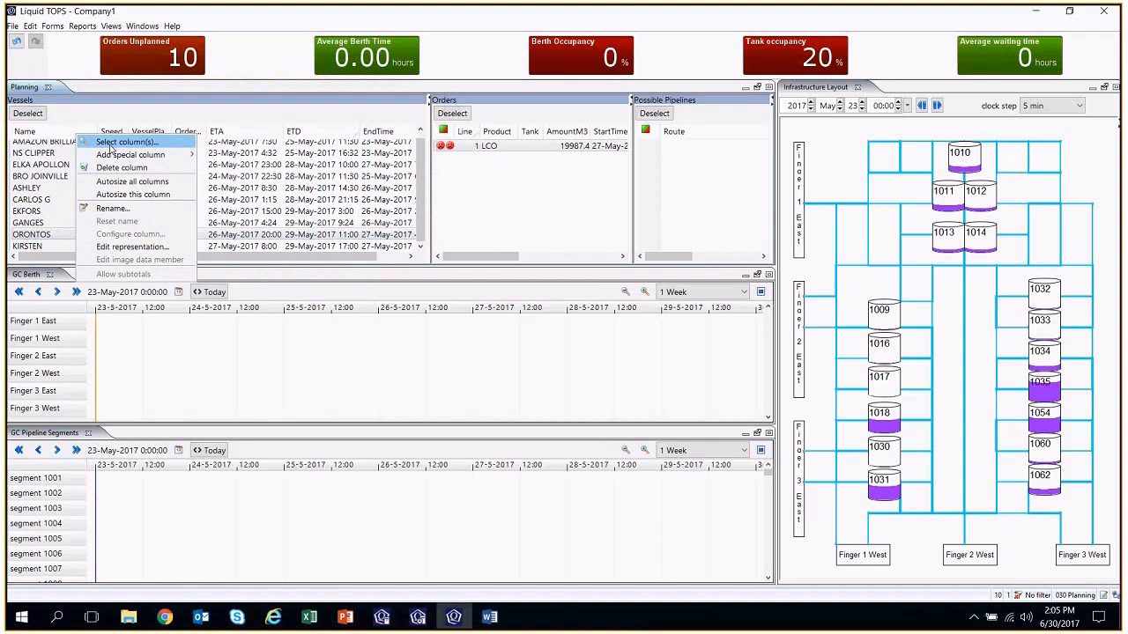
pyautogui.click(127, 141)
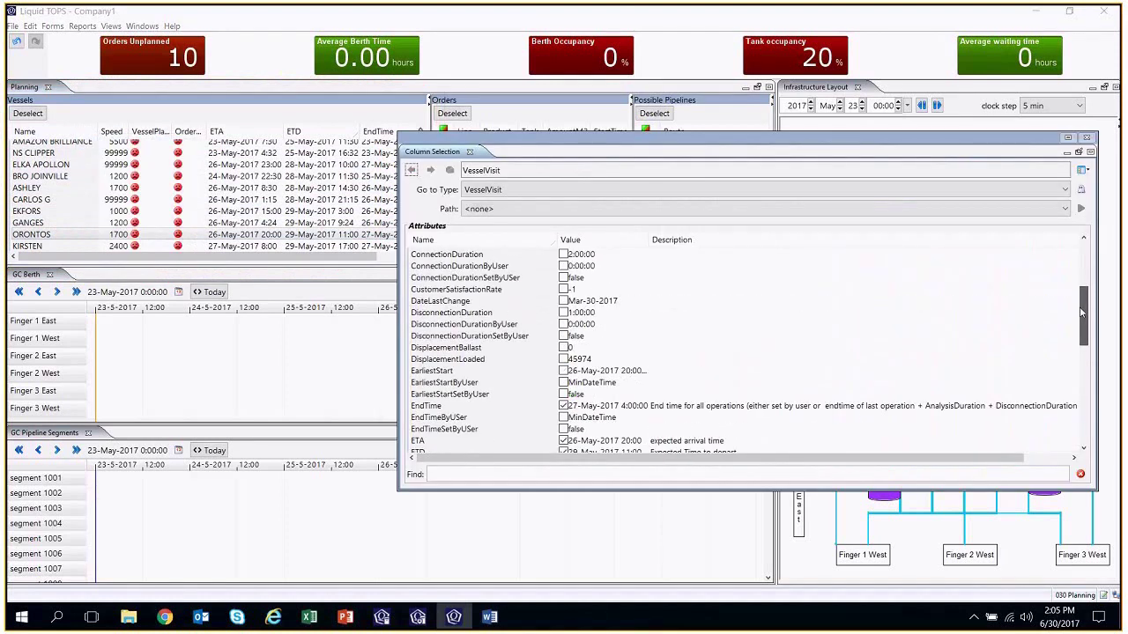
pyautogui.click(1086, 137)
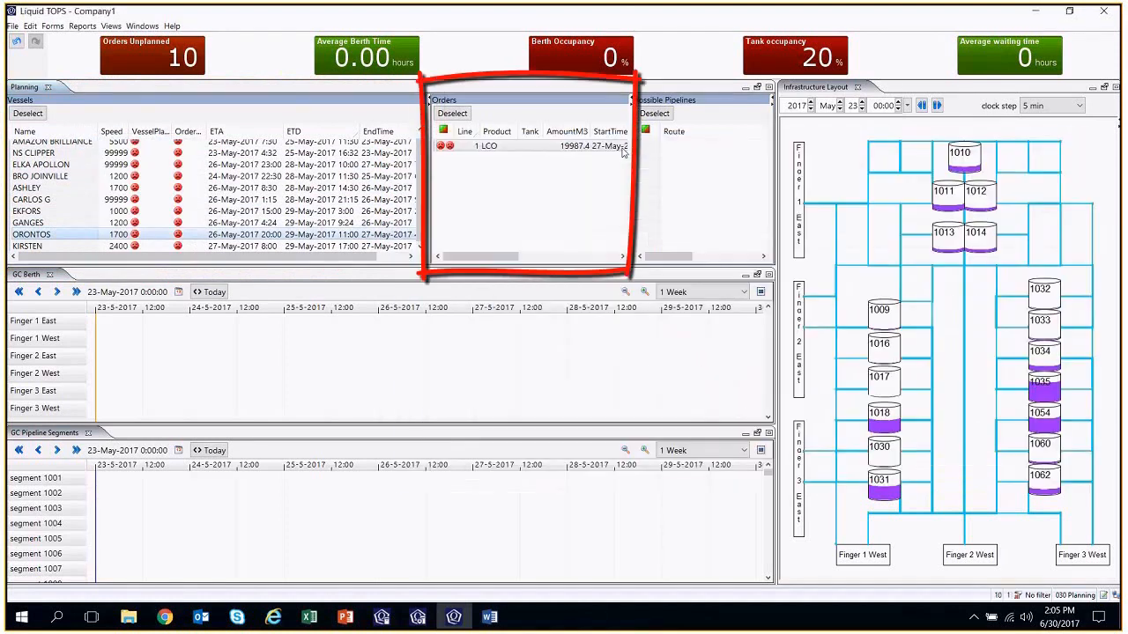
pyautogui.click(49, 212)
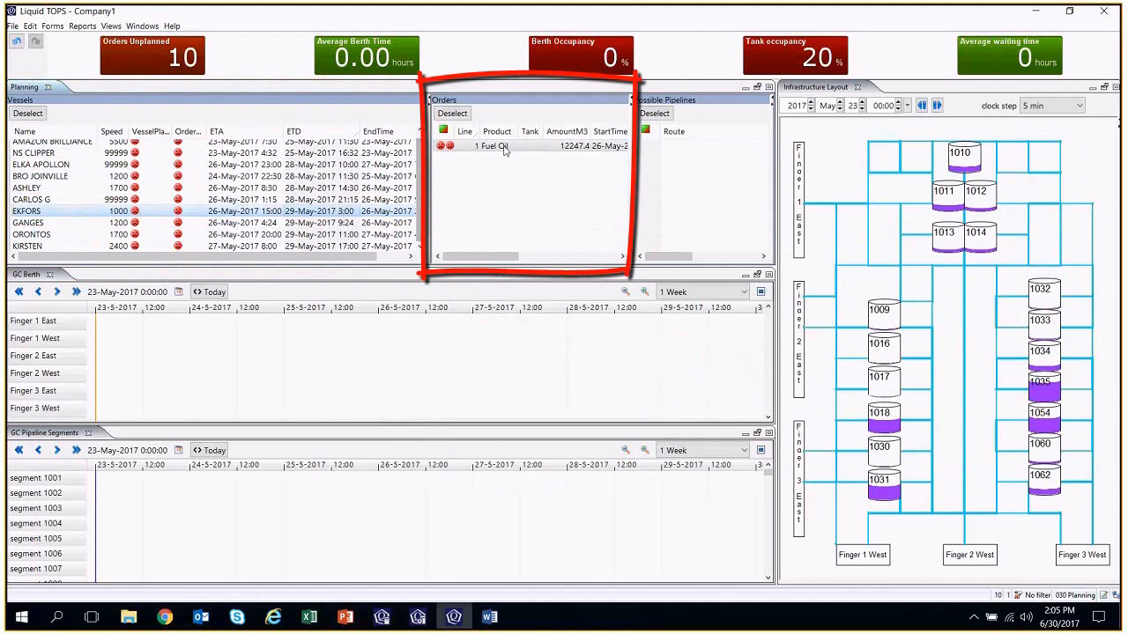
pyautogui.click(495, 144)
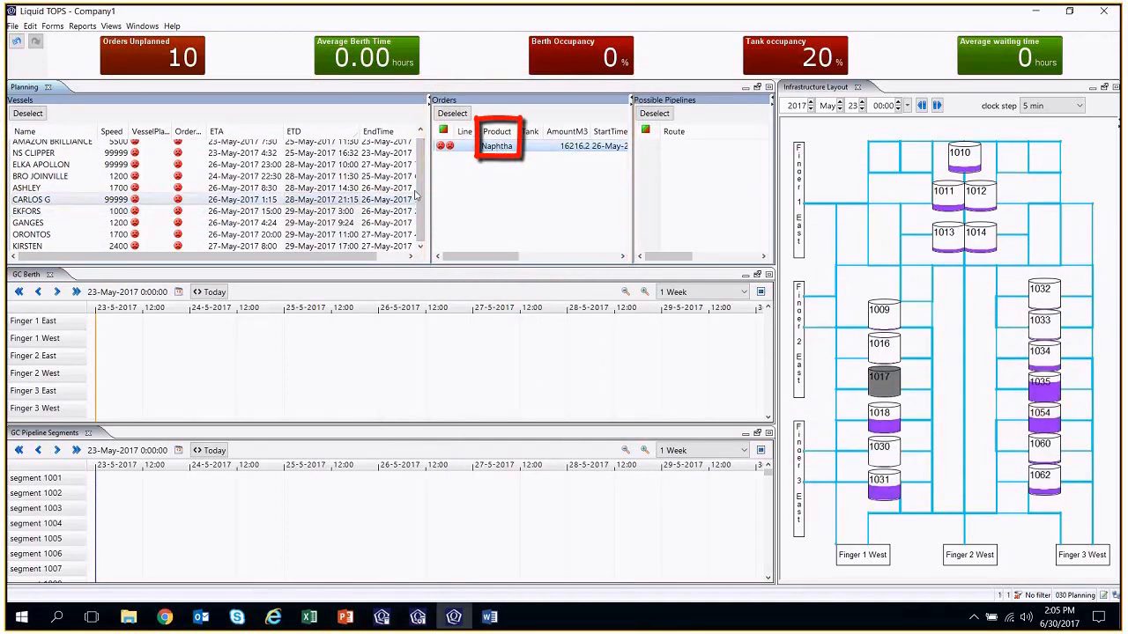
pyautogui.click(39, 176)
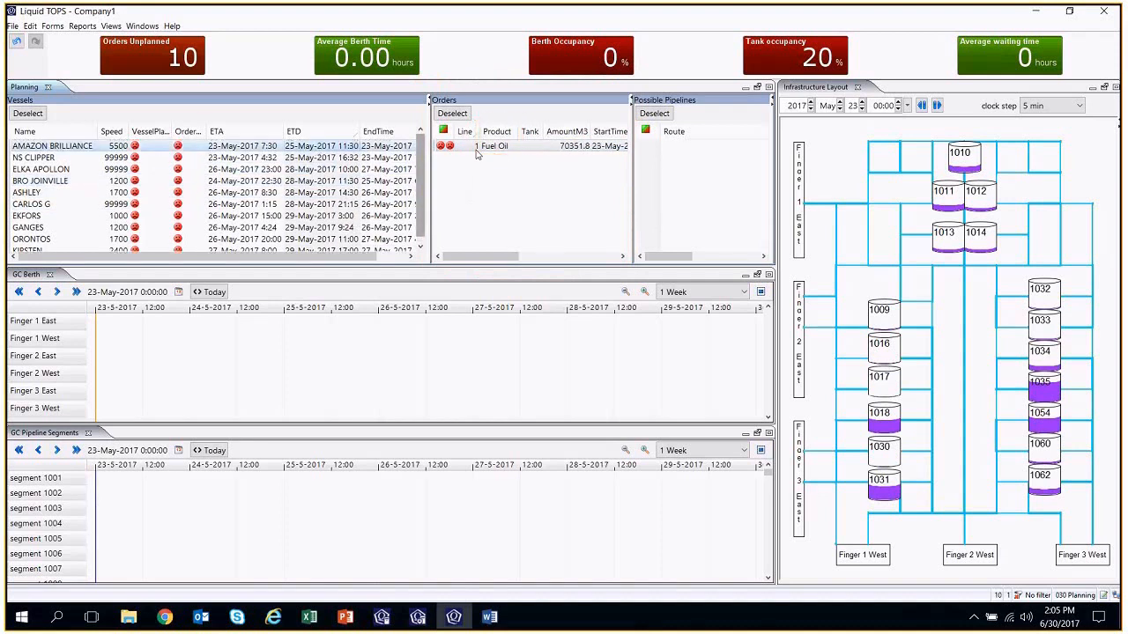
pyautogui.click(494, 144)
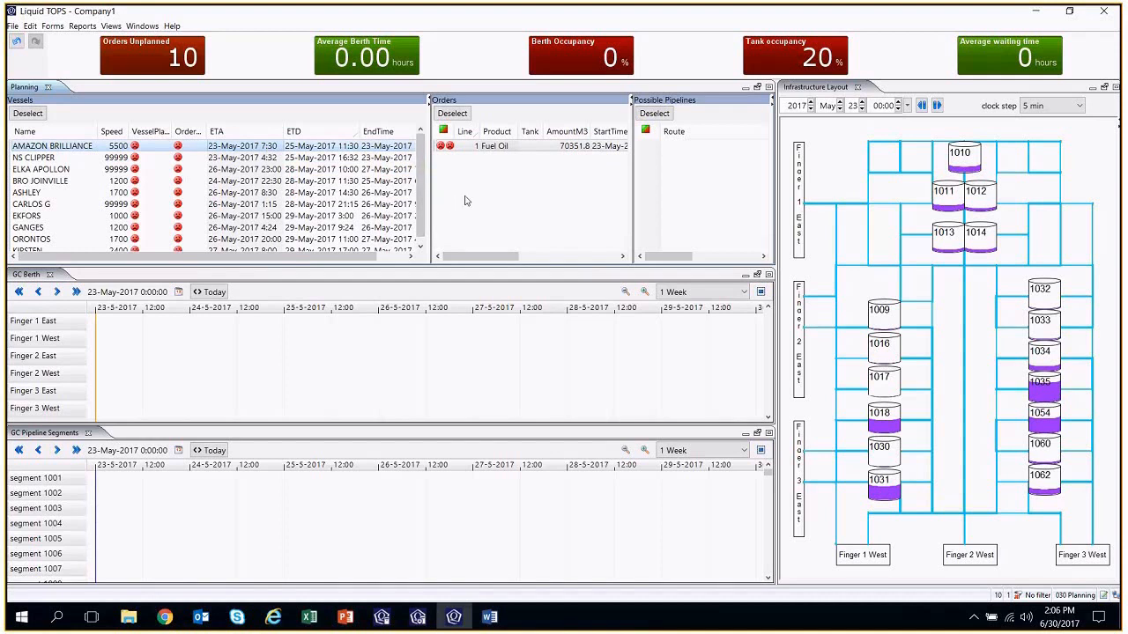
pyautogui.moveTo(444, 190)
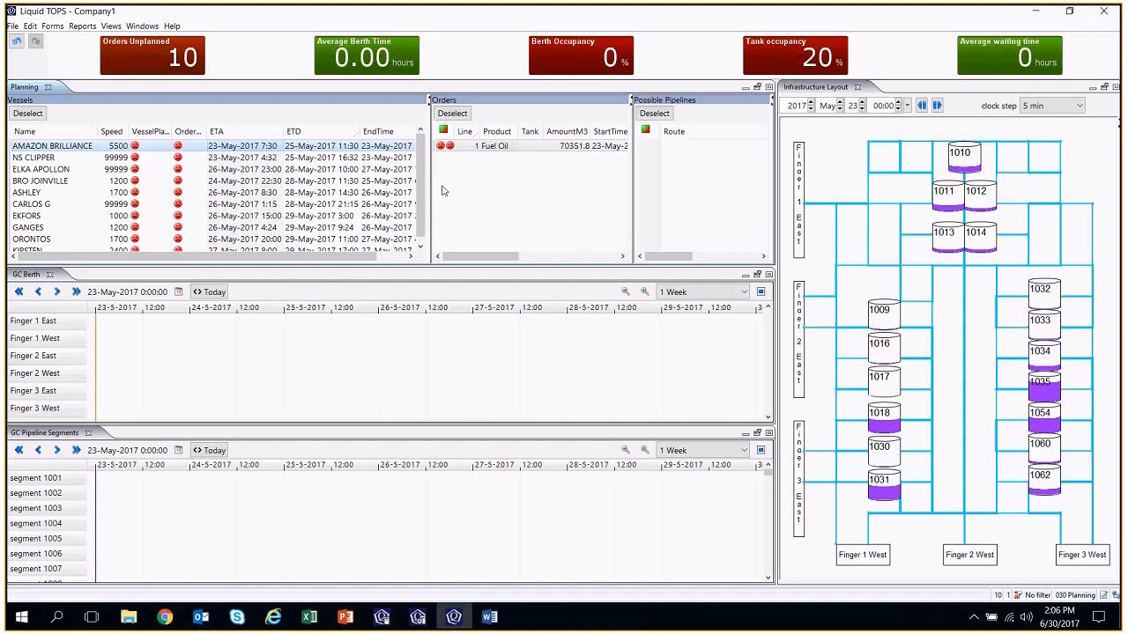
pyautogui.moveTo(439, 178)
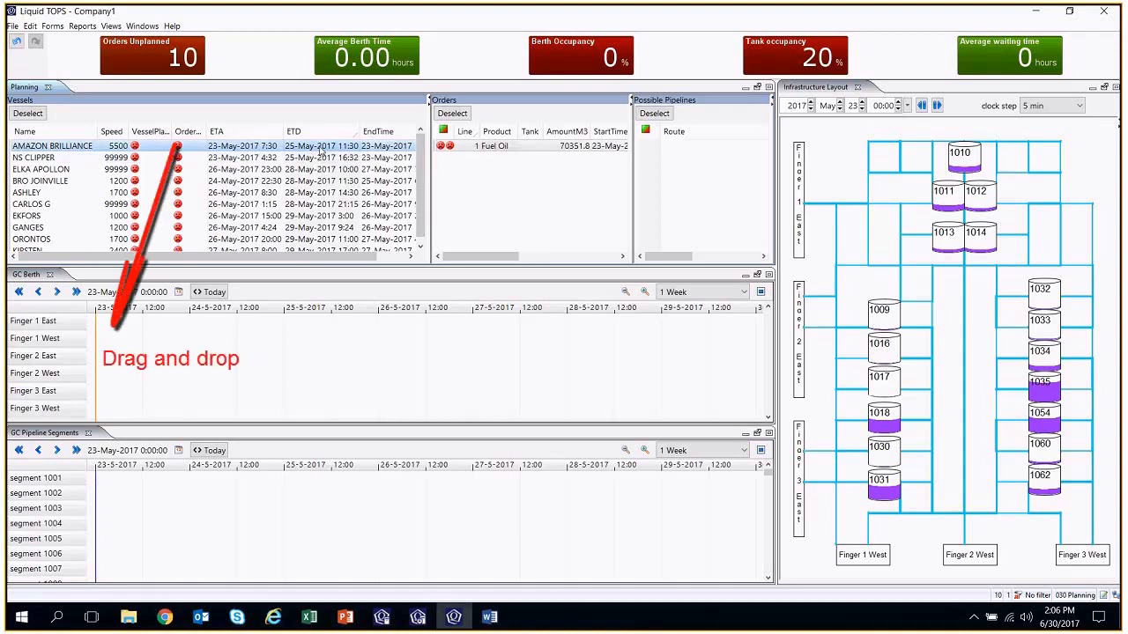
# - Place AMAZON BRILLIANCE on the Finger 1 East berth row of the GC Berth Gantt chart
pyautogui.moveTo(53, 144); pyautogui.dragTo(144, 321)
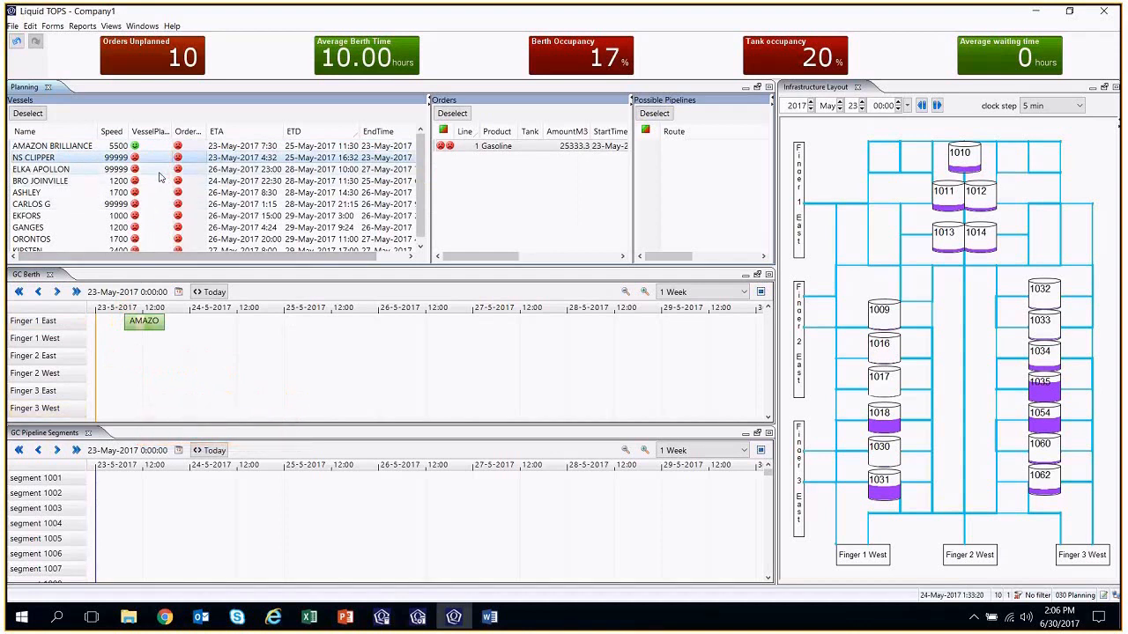
pyautogui.moveTo(158, 162)
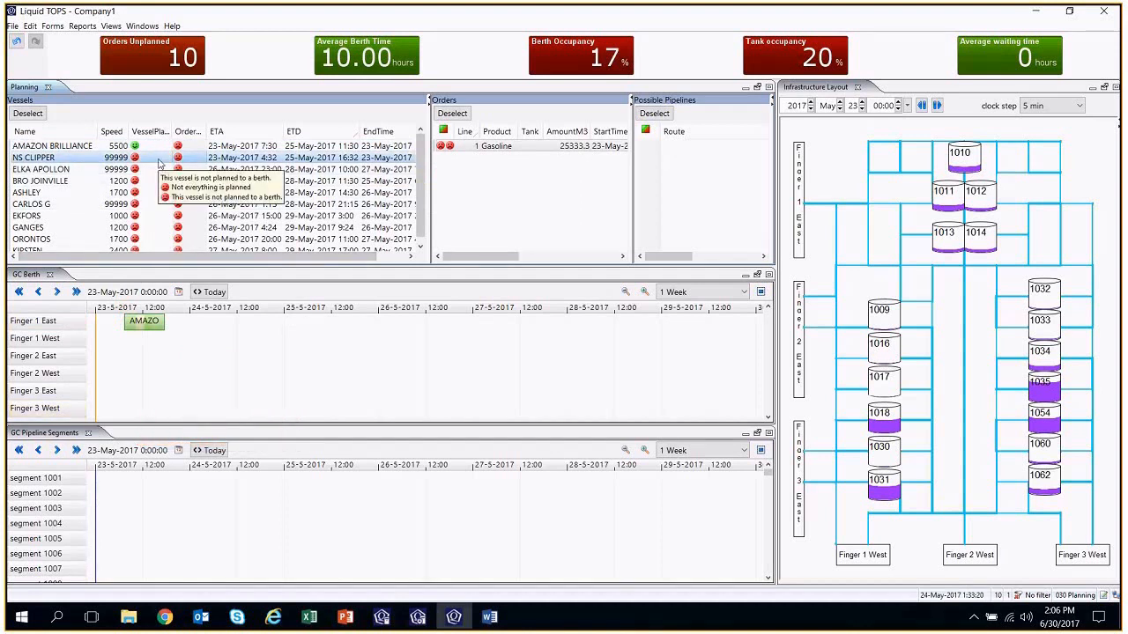
pyautogui.click(494, 145)
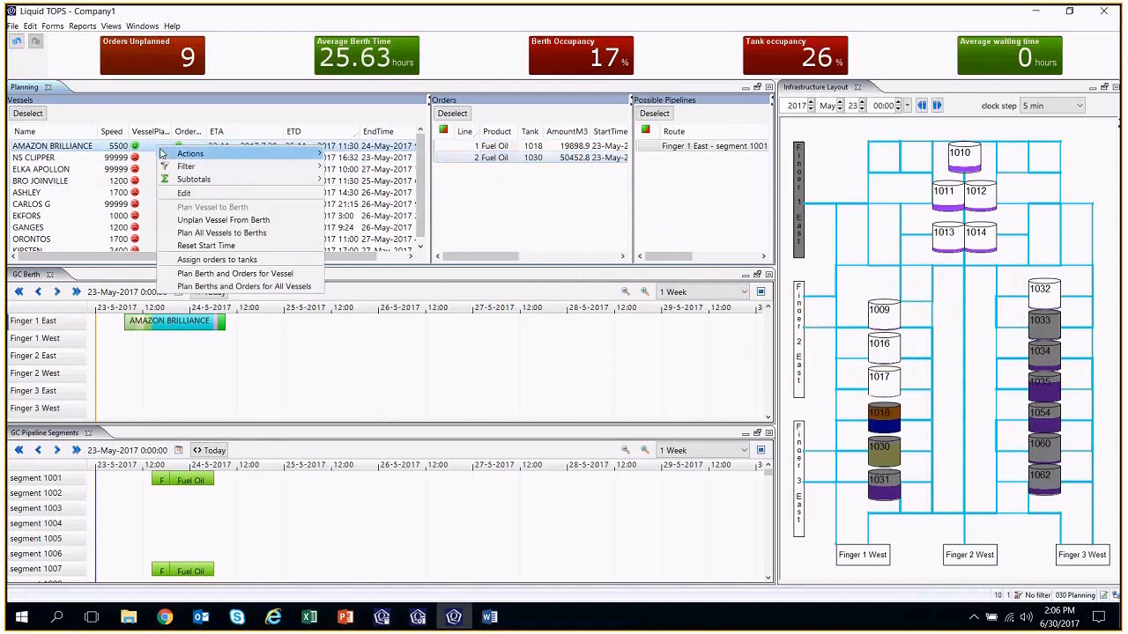
pyautogui.moveTo(222, 232)
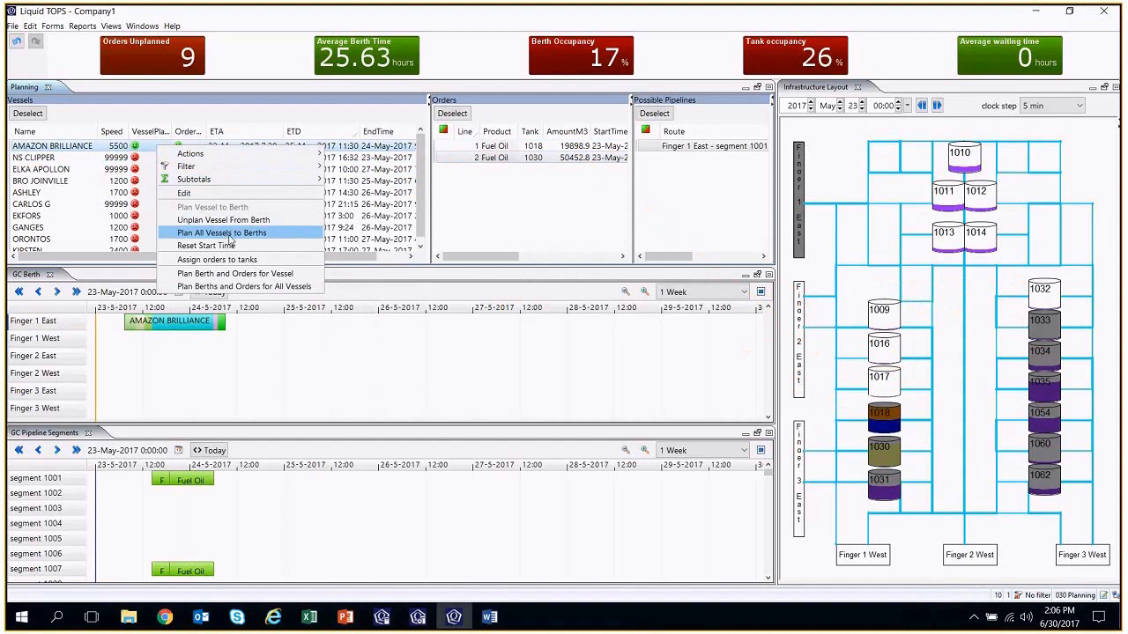
pyautogui.moveTo(217, 259)
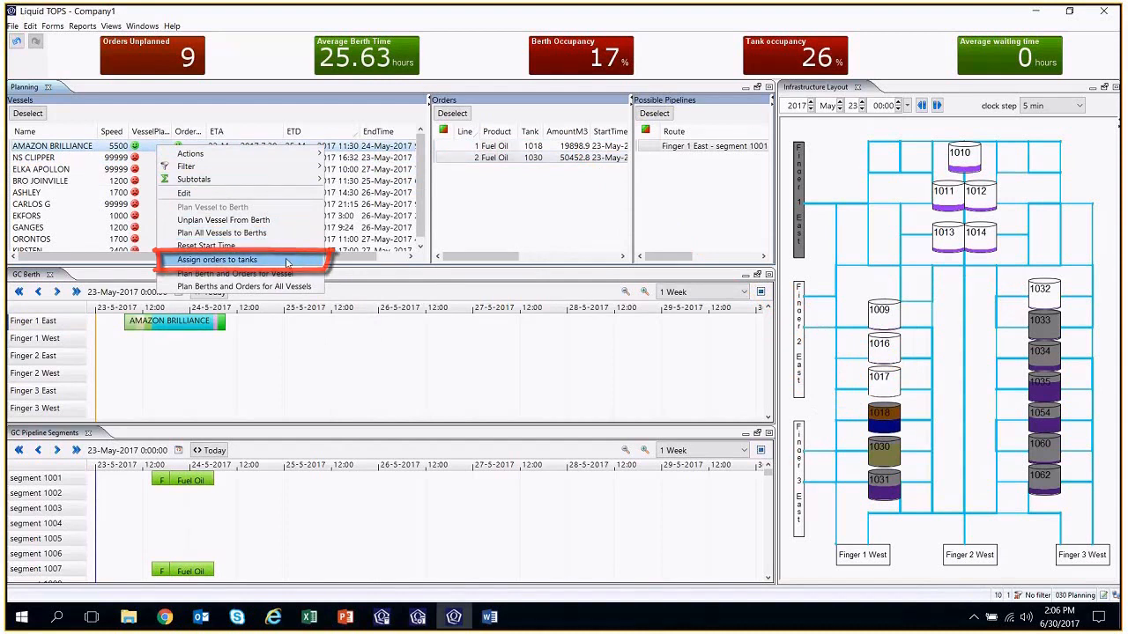
# - Assign AMAZON BRILLIANCE's orders to storage tanks via the vessel's Actions menu
pyautogui.click(217, 259)
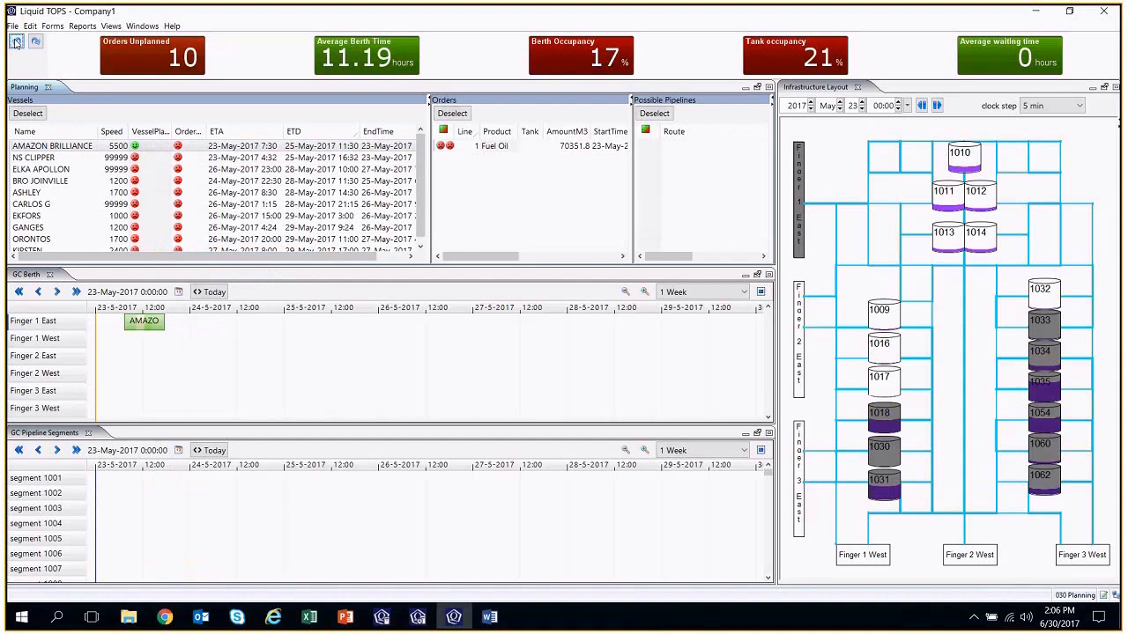
pyautogui.rightClick(53, 145)
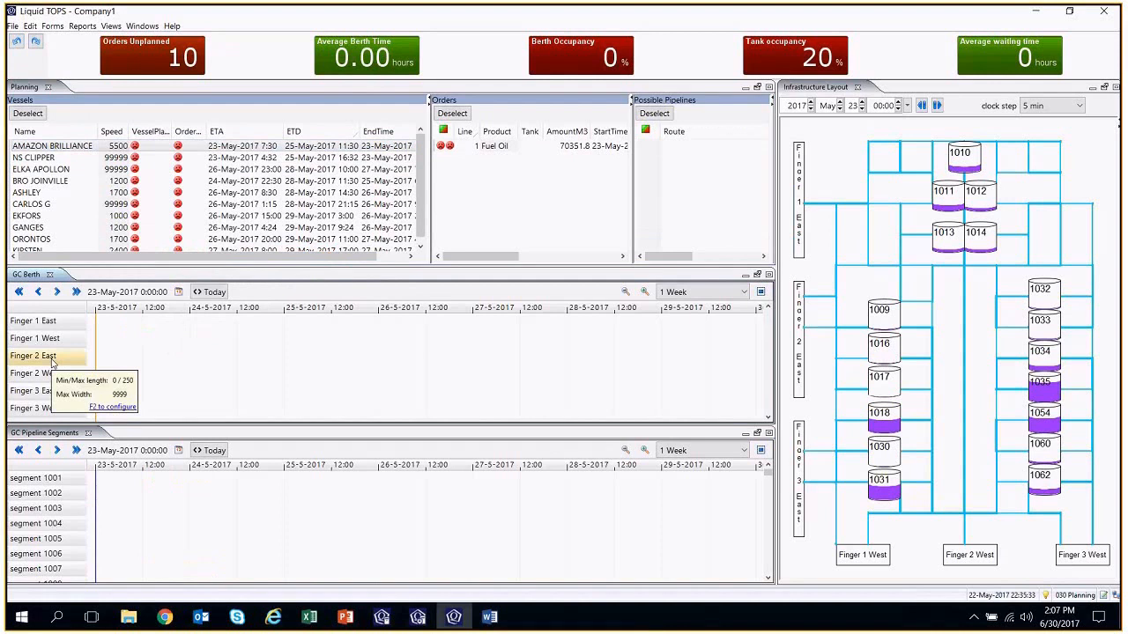
# - Add a Maintenance block on Finger 2 East from 25 May to 26 May in the berth calendar
pyautogui.rightClick(53, 361)
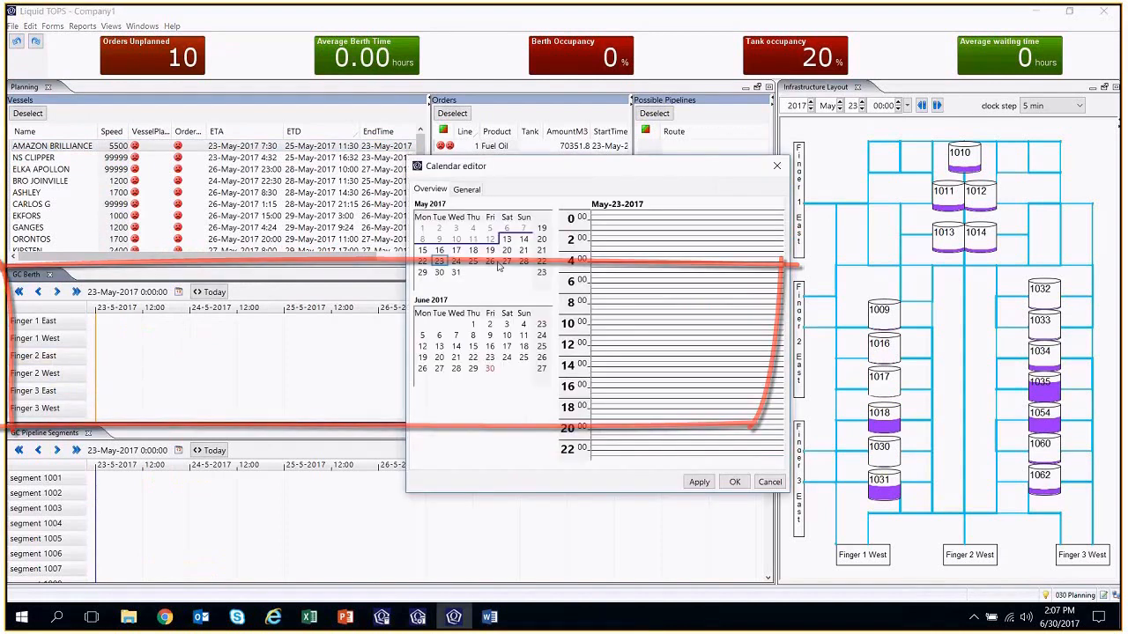
pyautogui.click(472, 261)
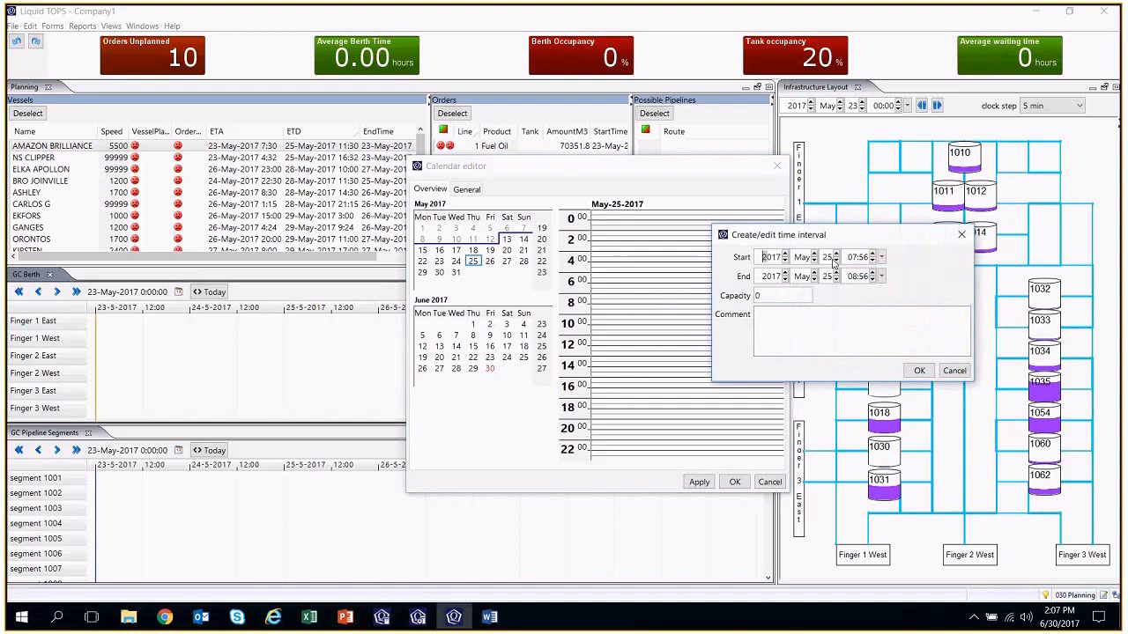
pyautogui.click(836, 271)
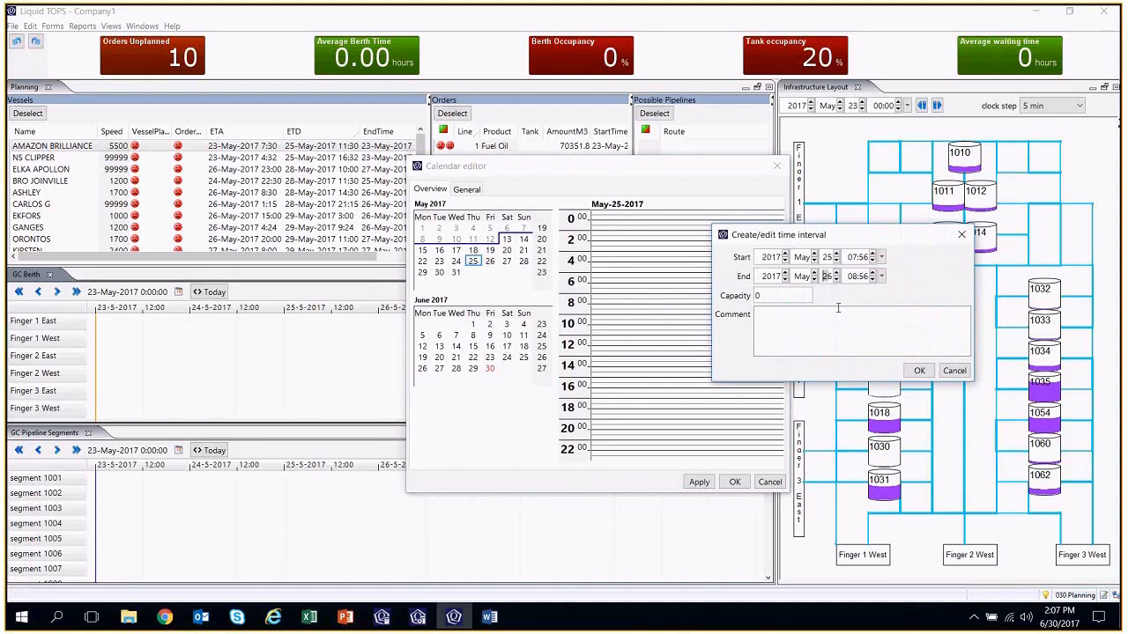
pyautogui.write('M')
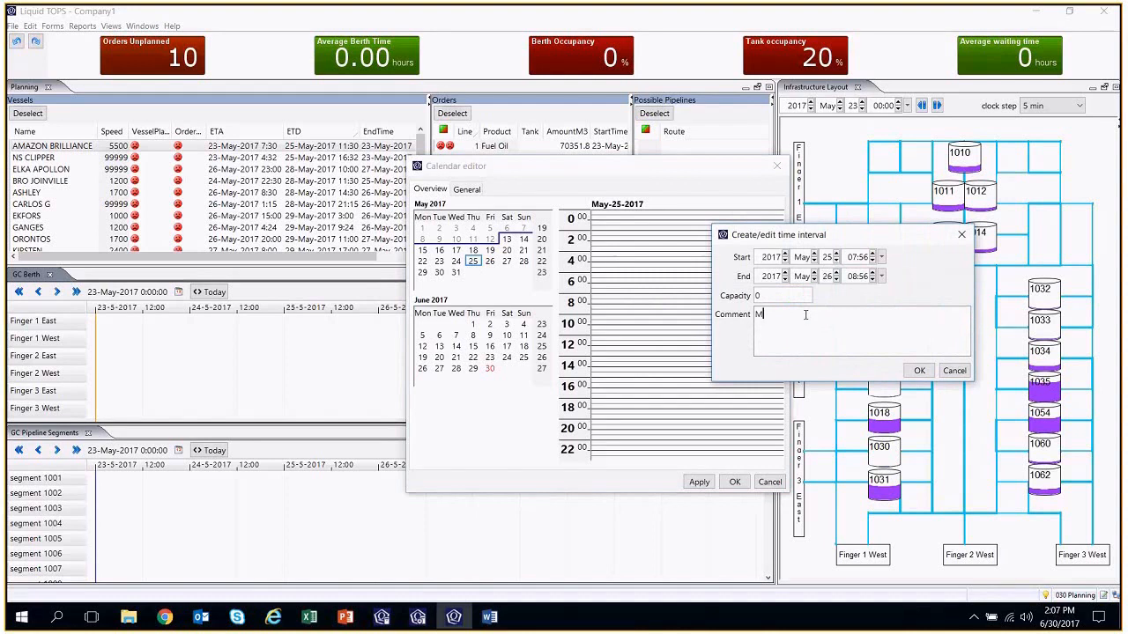
pyautogui.write('aintenance')
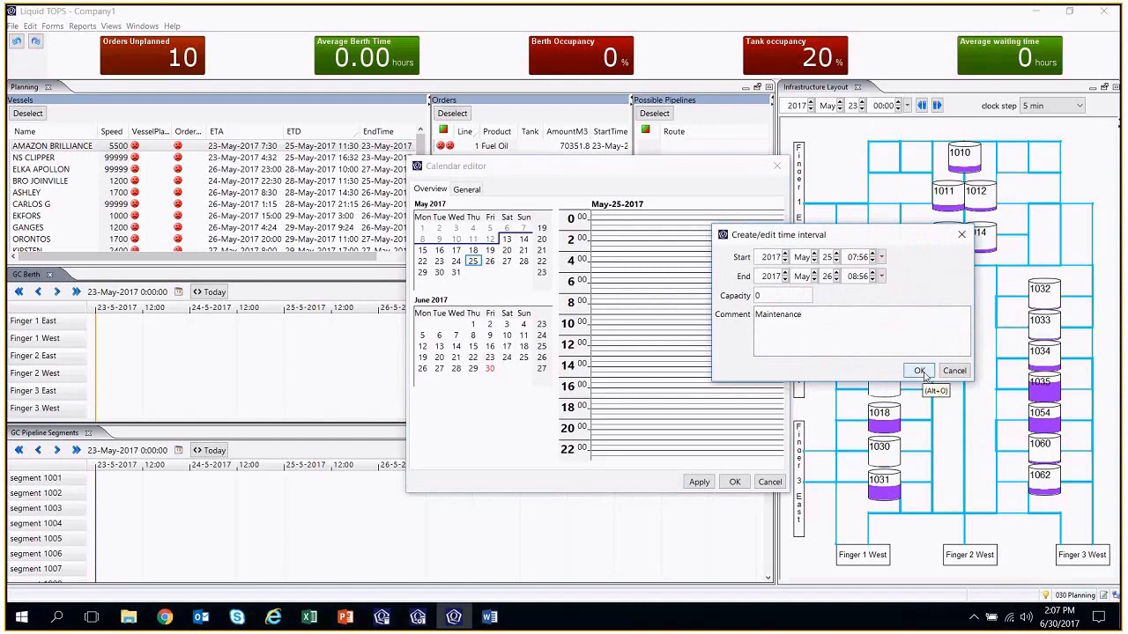
pyautogui.click(920, 370)
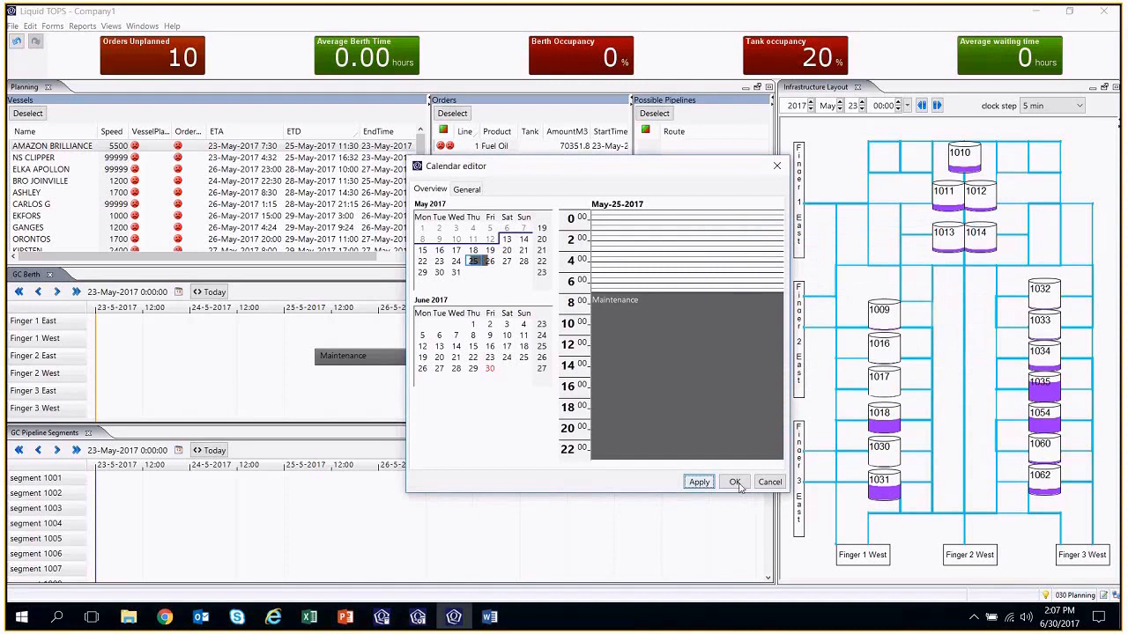
pyautogui.click(735, 483)
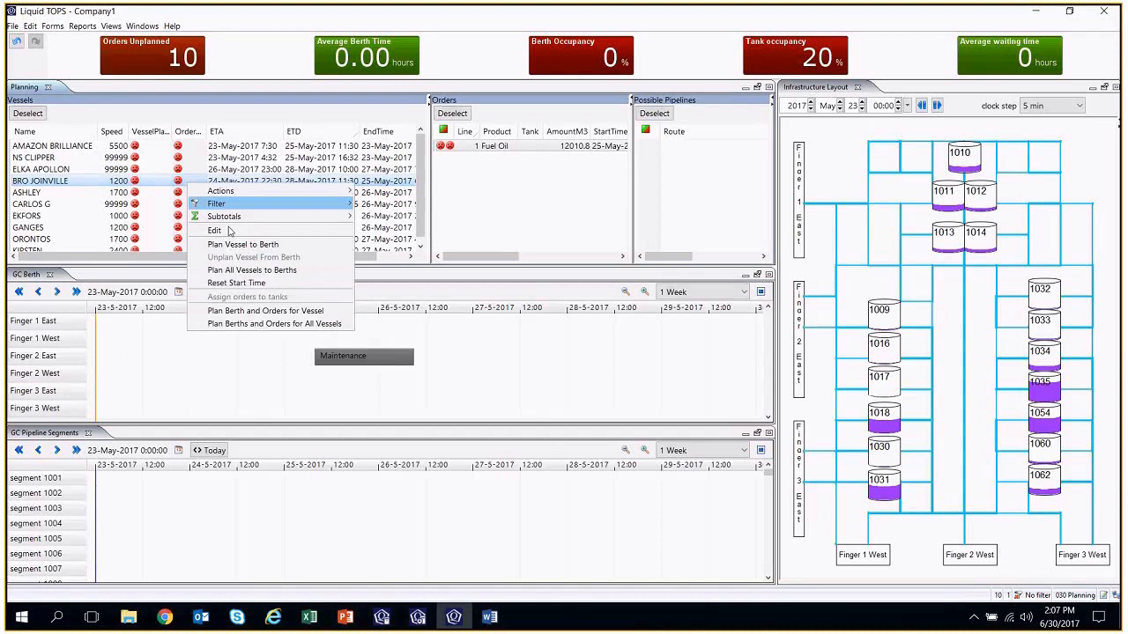
pyautogui.moveTo(273, 324)
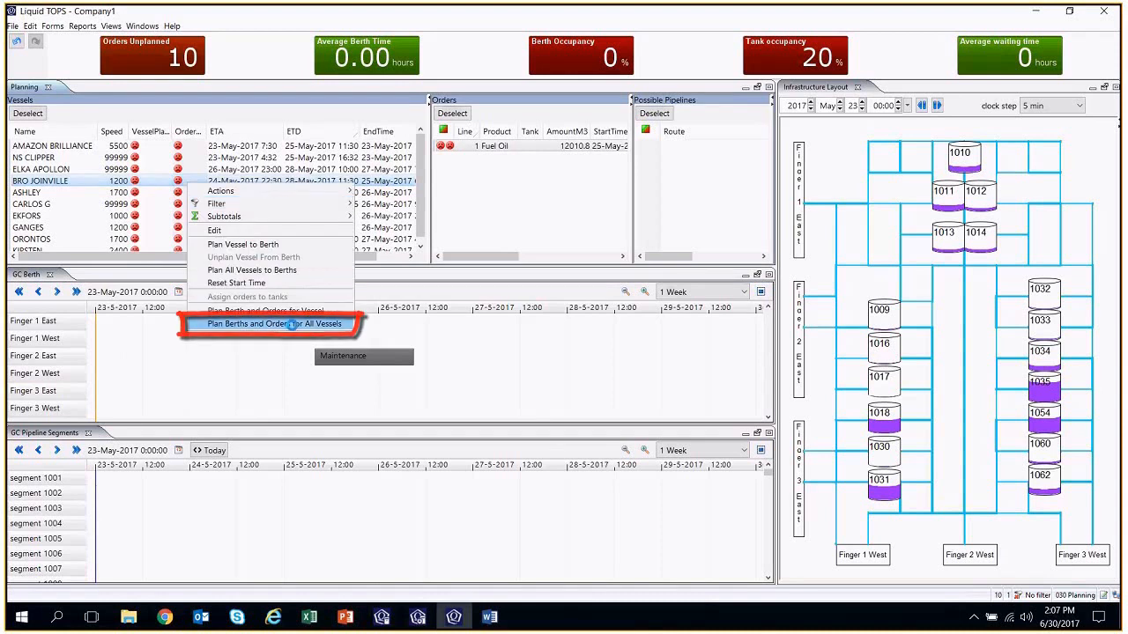
# - Run Plan Berths and Orders for All Vessels from the vessel Actions menu
pyautogui.click(268, 325)
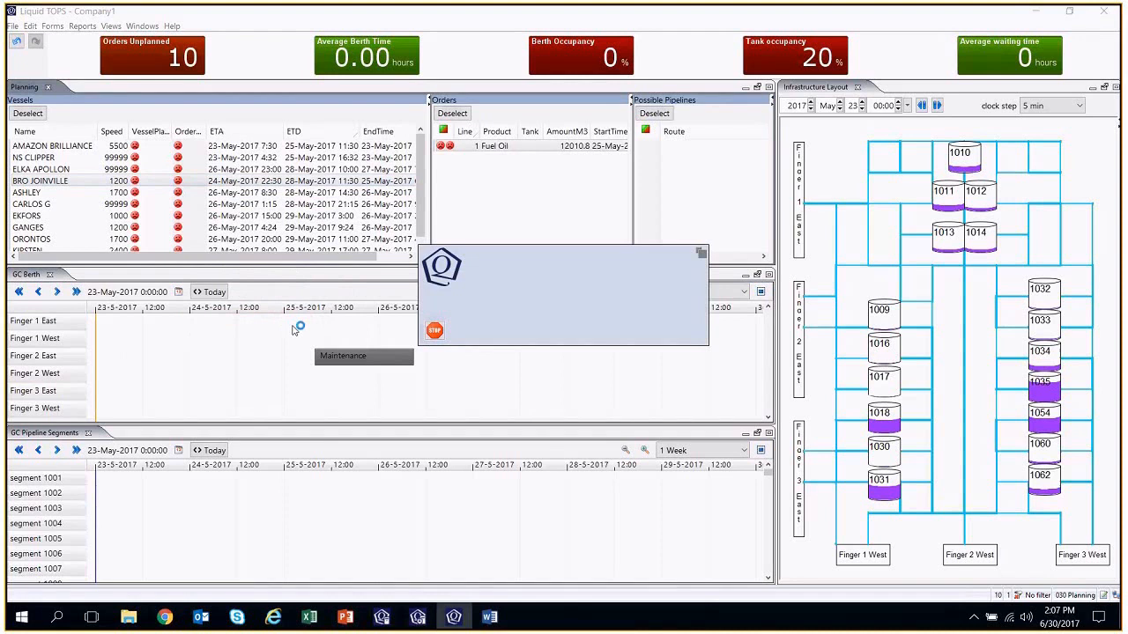
pyautogui.moveTo(295, 331)
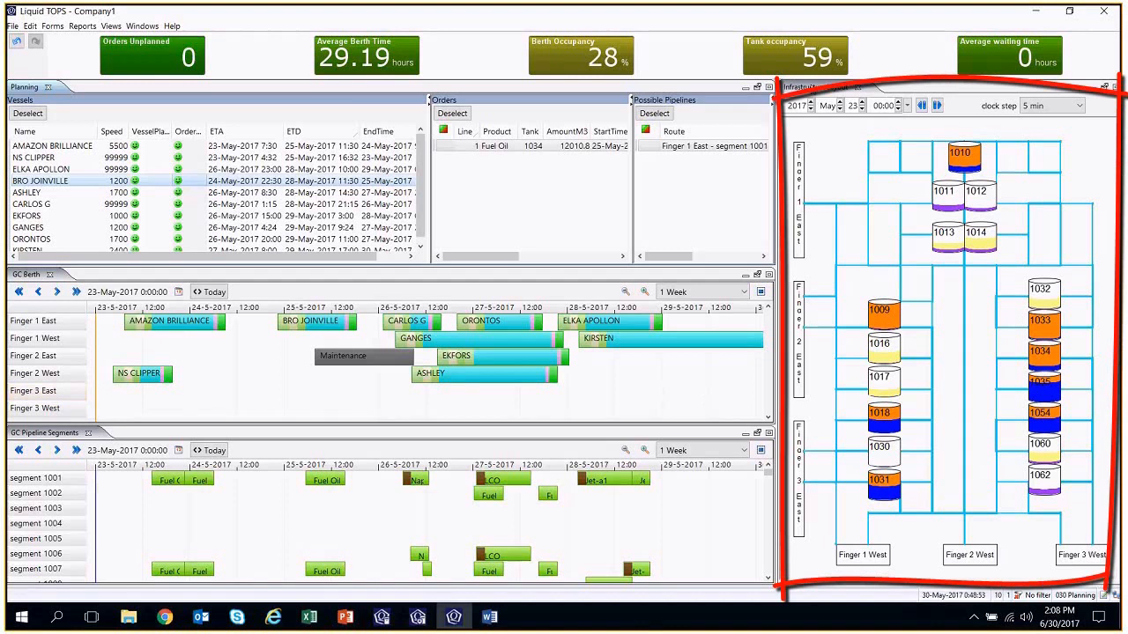
pyautogui.moveTo(959, 101)
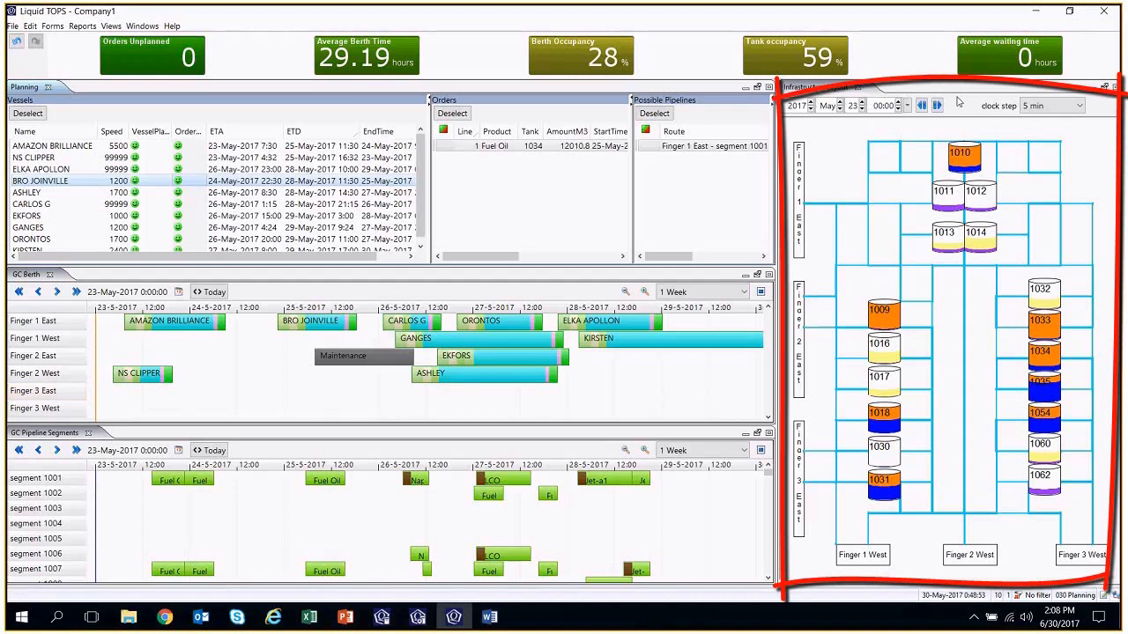
# - Set the Infrastructure Layout simulation clock step to 4 hours
pyautogui.click(1067, 106)
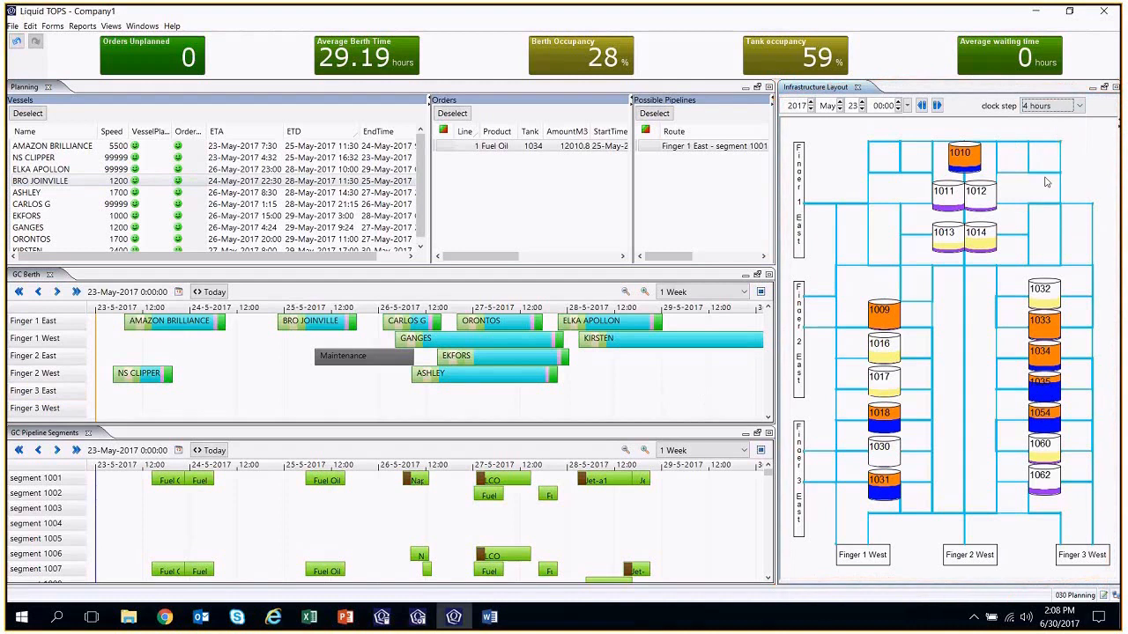
pyautogui.moveTo(1018, 119)
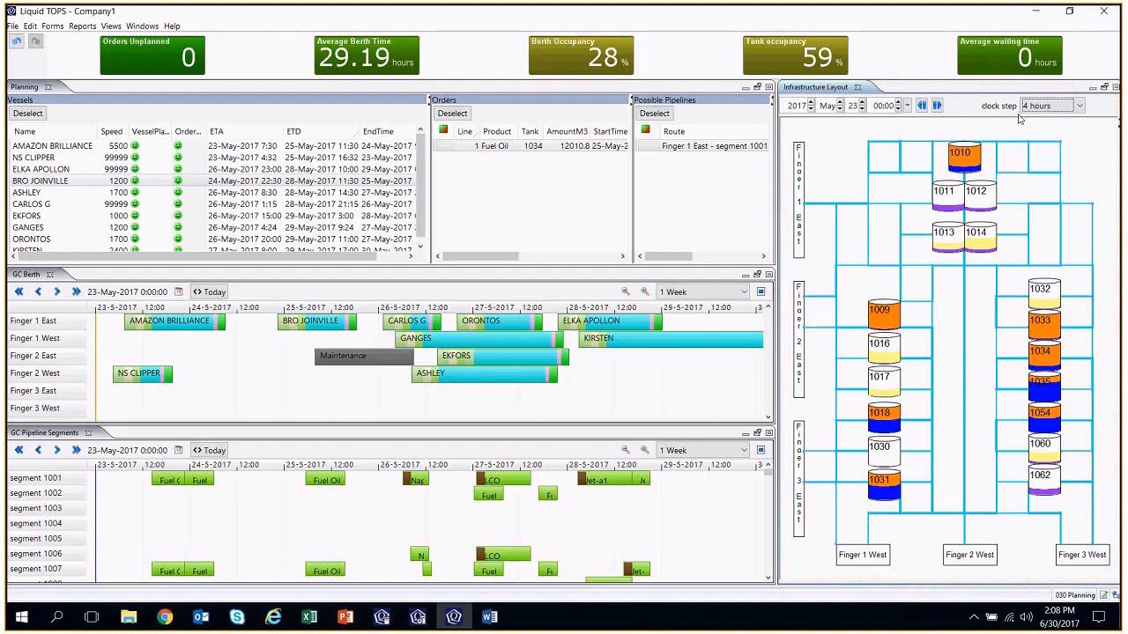
pyautogui.moveTo(912, 116)
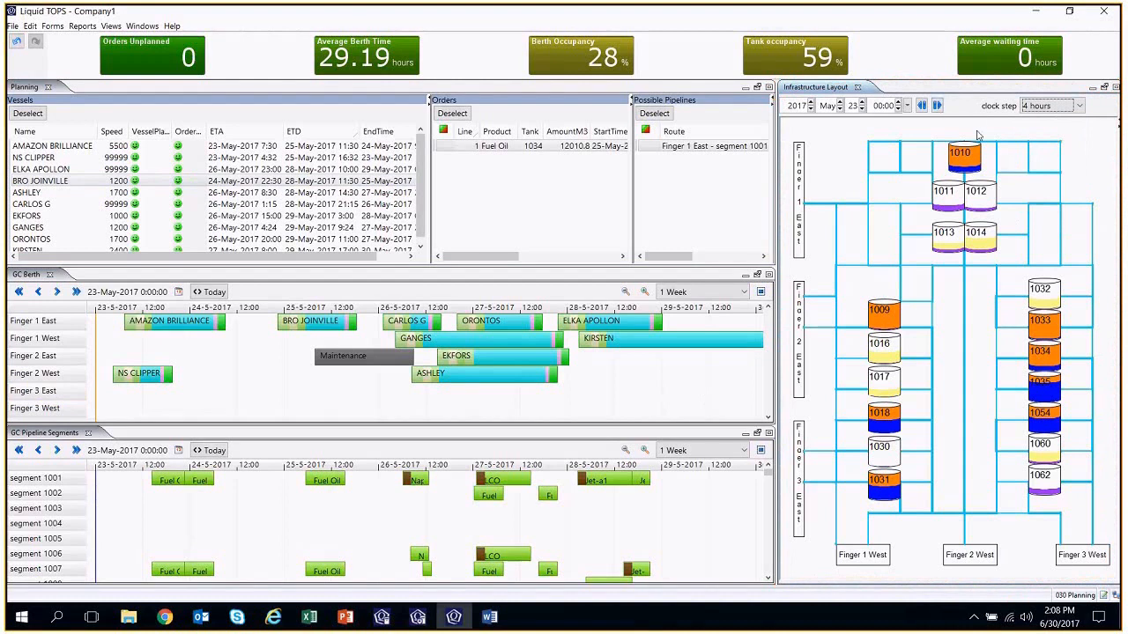
pyautogui.moveTo(941, 289)
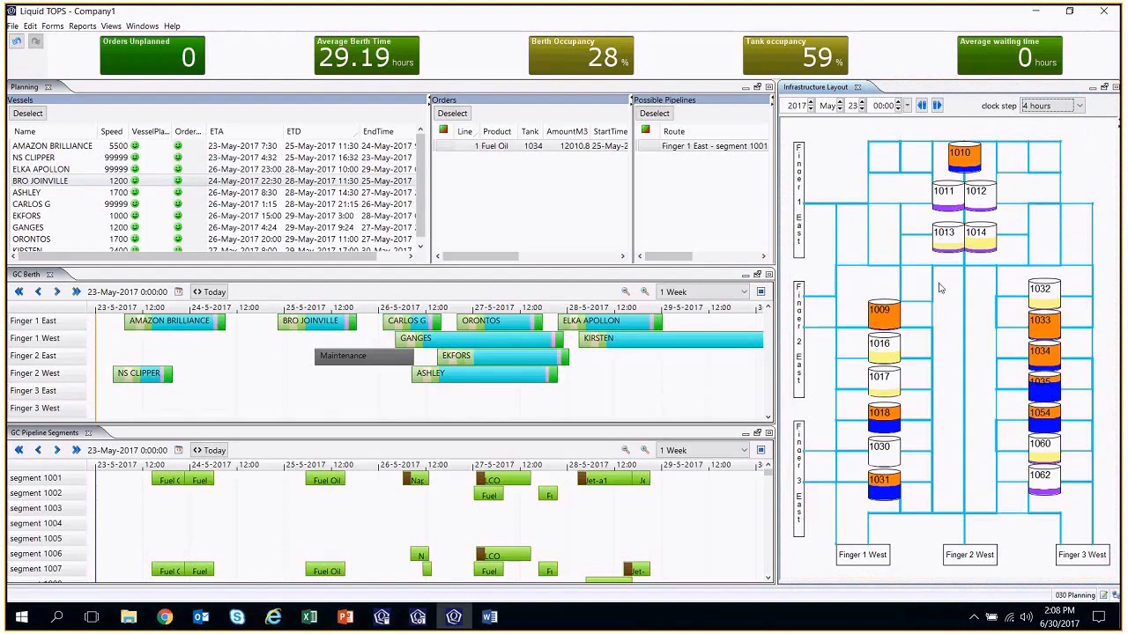
pyautogui.moveTo(895, 293)
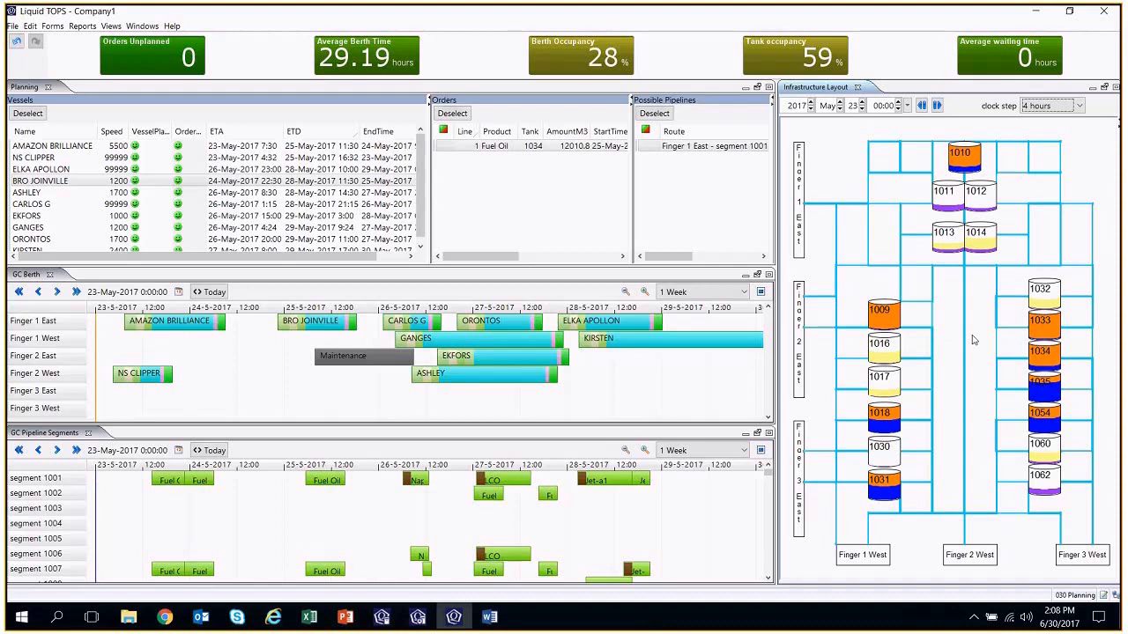
pyautogui.moveTo(923, 157)
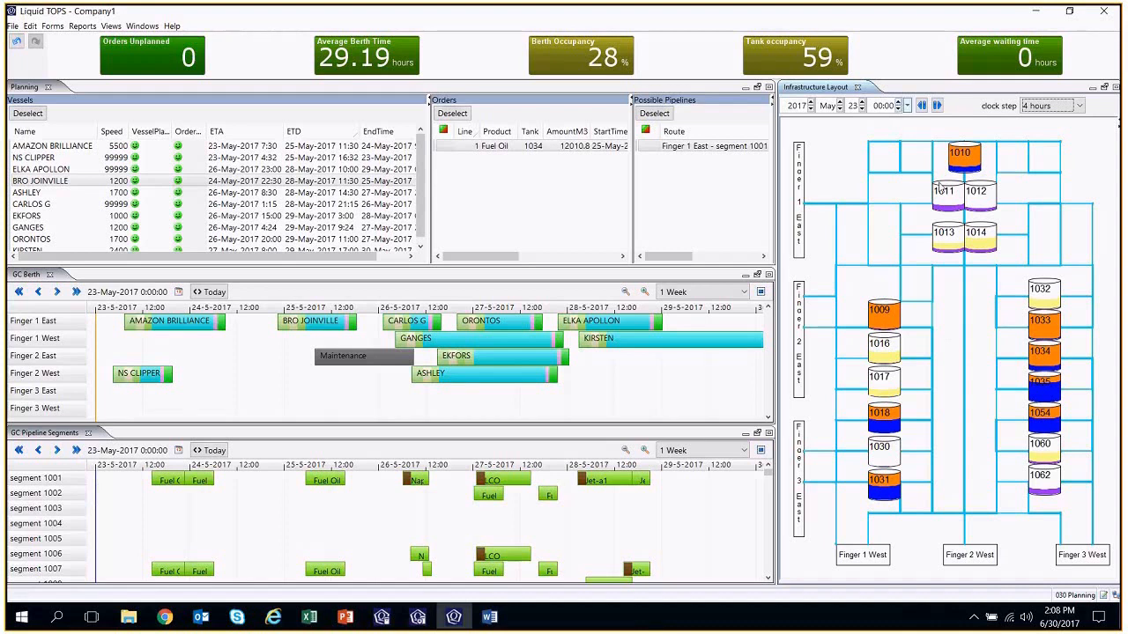
# - Play the terminal simulation forward to 27 May, inspecting a tank's details along the way
pyautogui.click(1043, 352)
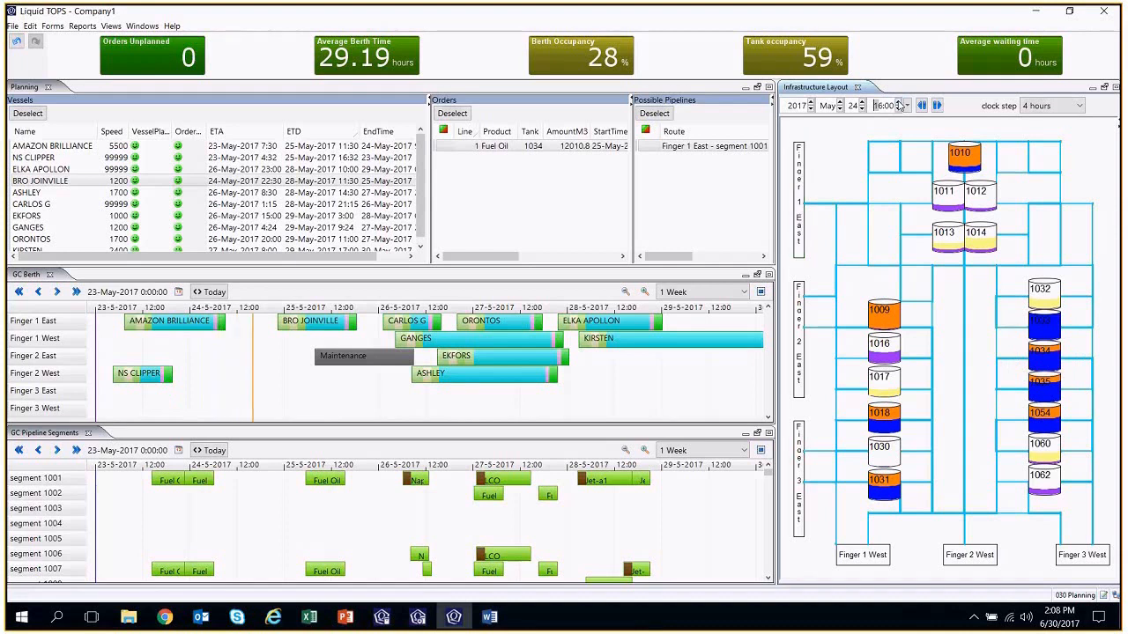
pyautogui.click(860, 103)
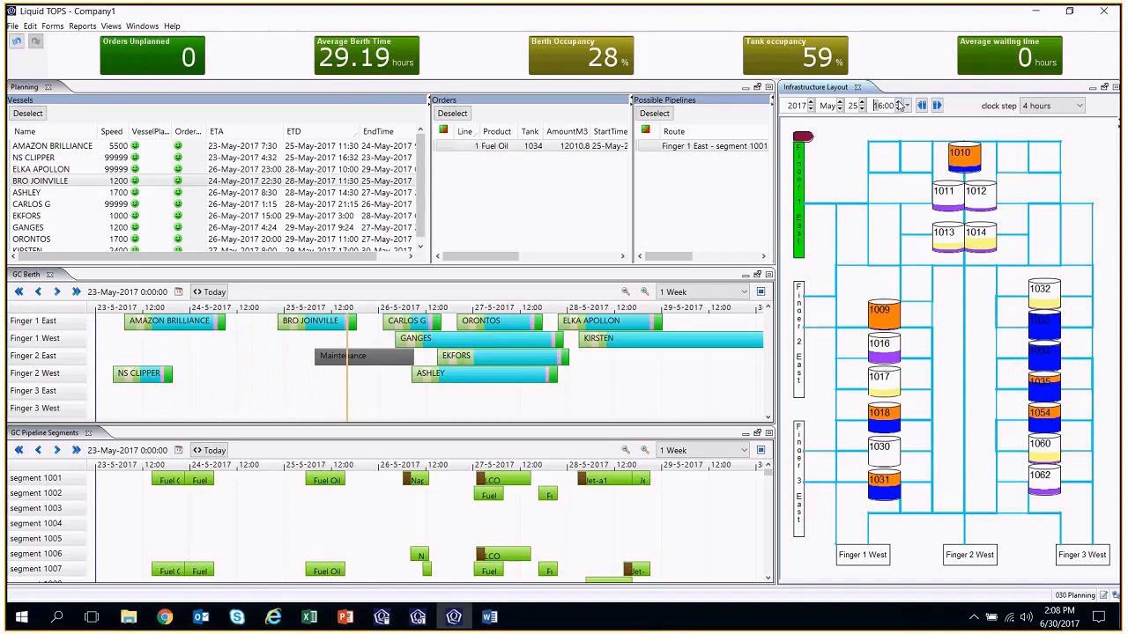
pyautogui.click(902, 102)
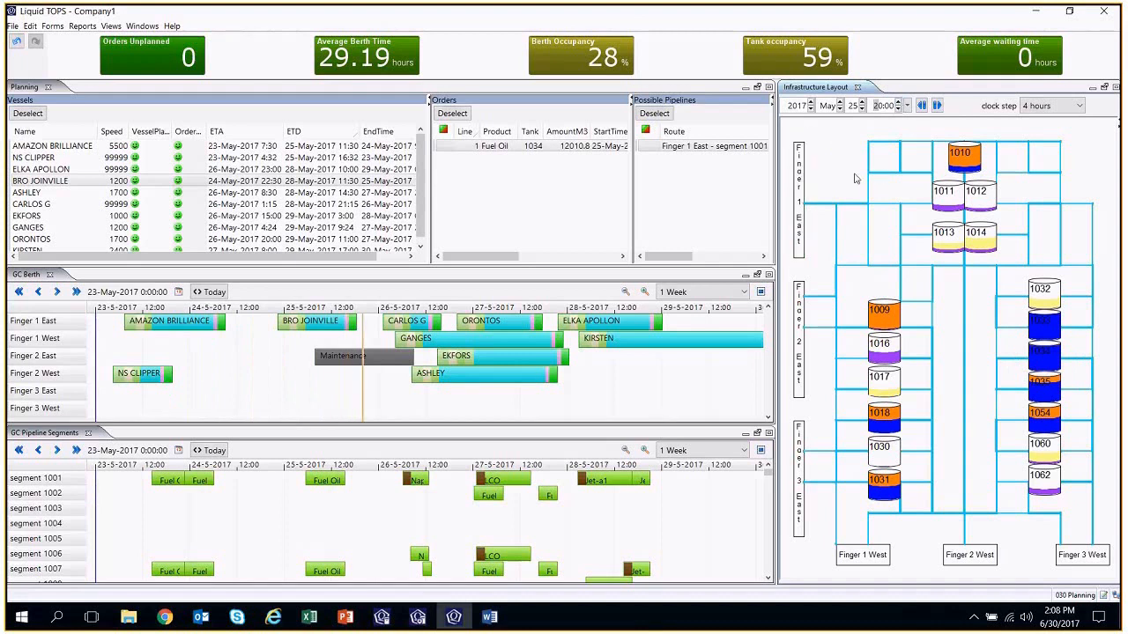
pyautogui.click(938, 106)
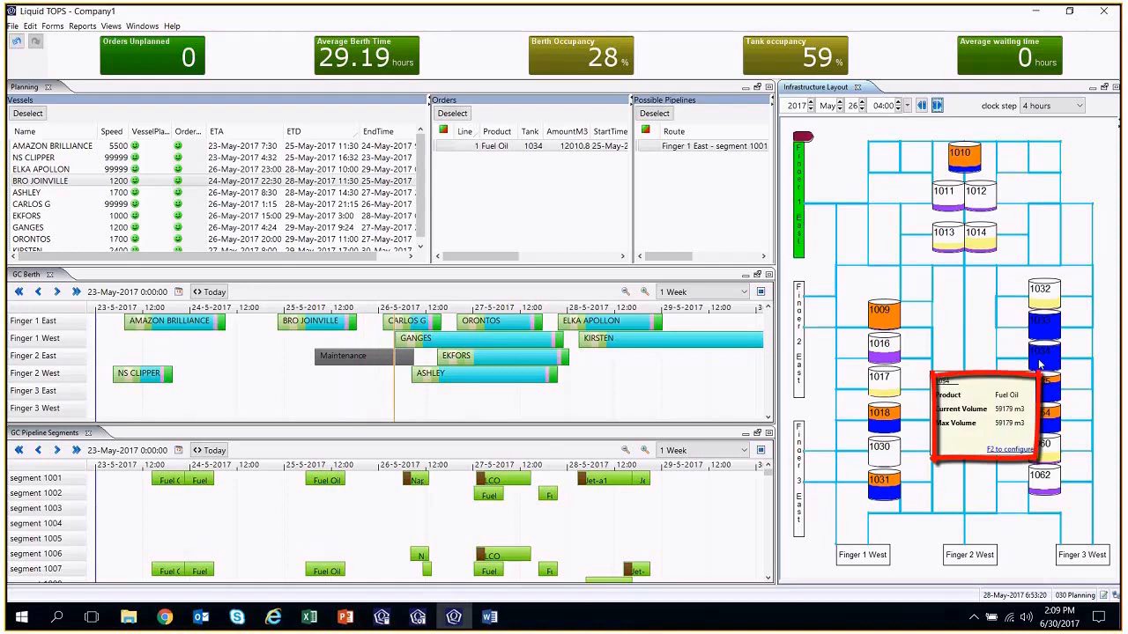
pyautogui.click(938, 106)
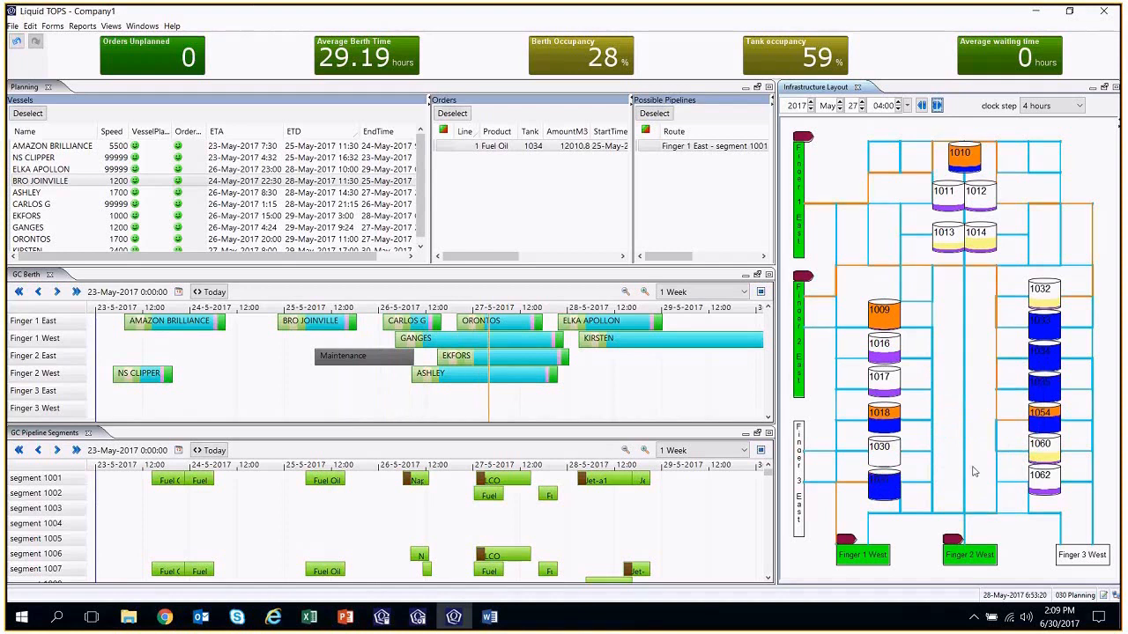
# - Step the simulation on to 28 May 00:00 and switch to the Infrastructure perspective
pyautogui.click(904, 102)
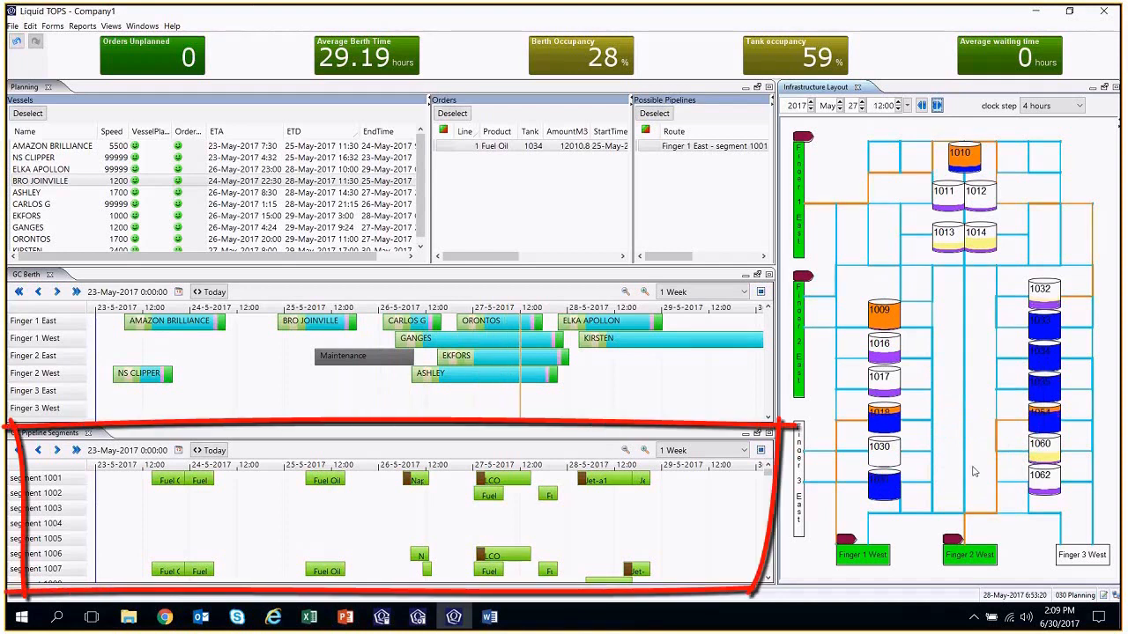
pyautogui.click(938, 106)
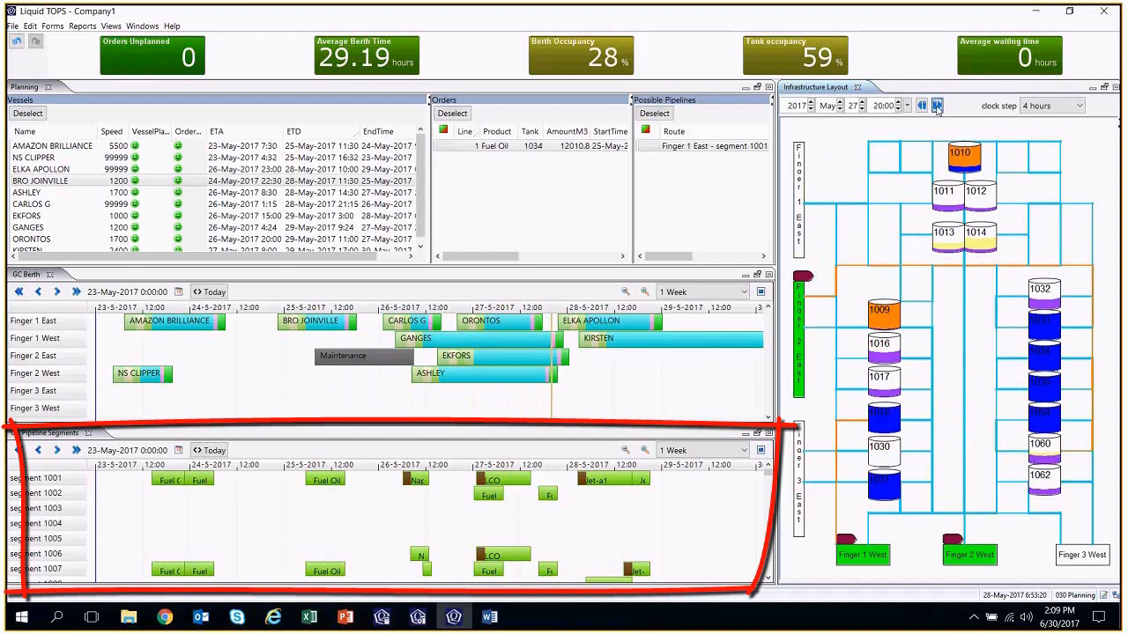
pyautogui.click(938, 105)
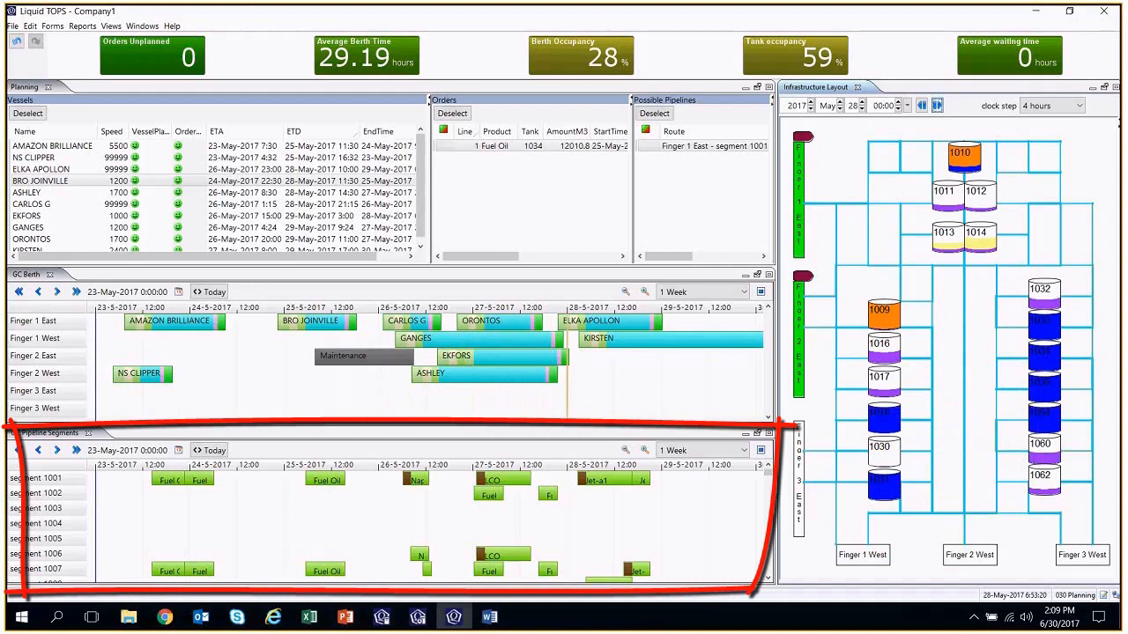
pyautogui.scroll(-3)
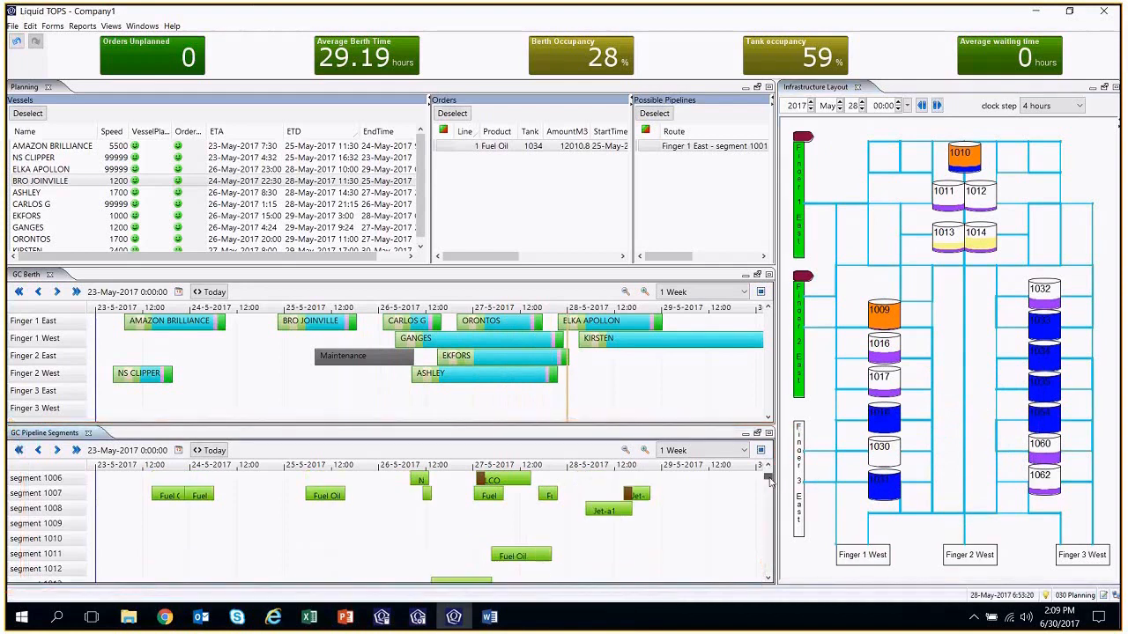
pyautogui.click(480, 479)
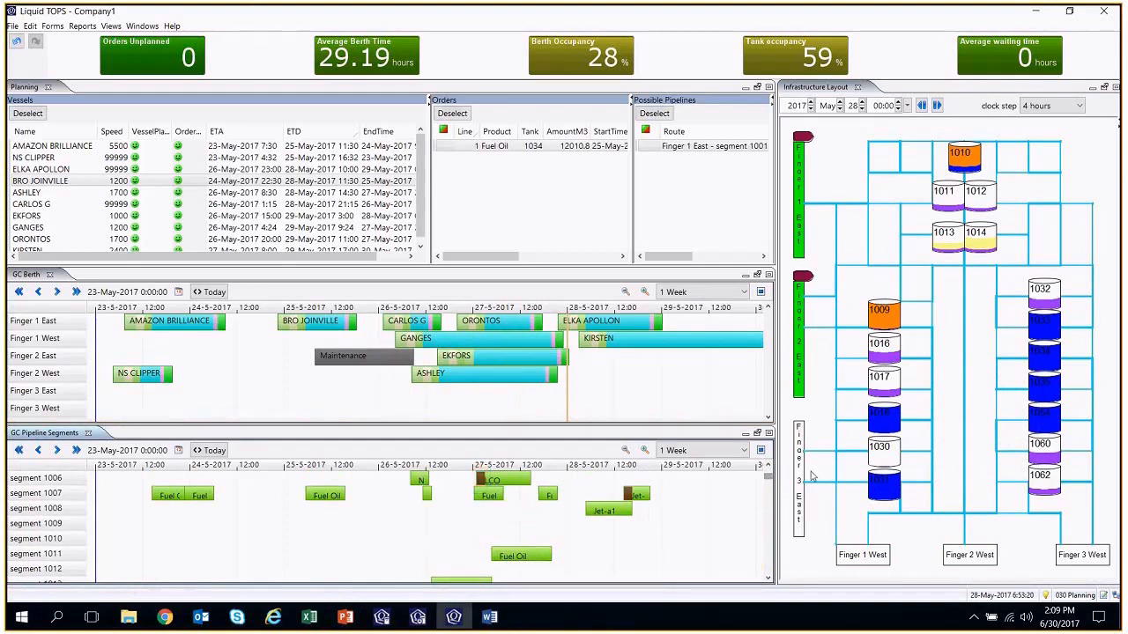
pyautogui.moveTo(820, 456)
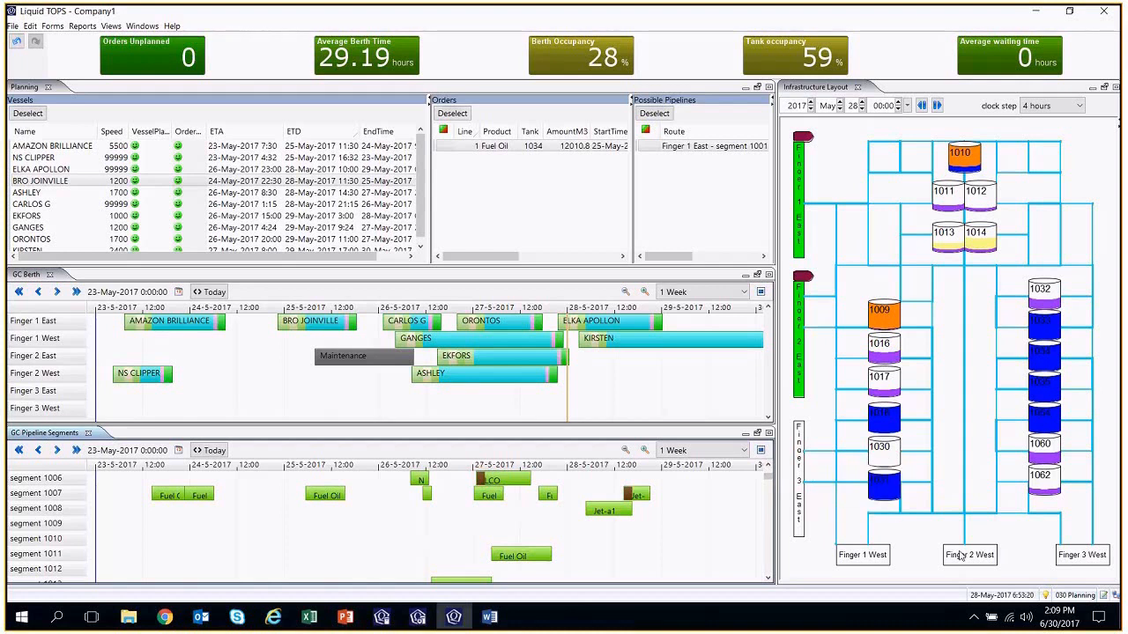
pyautogui.moveTo(1079, 599)
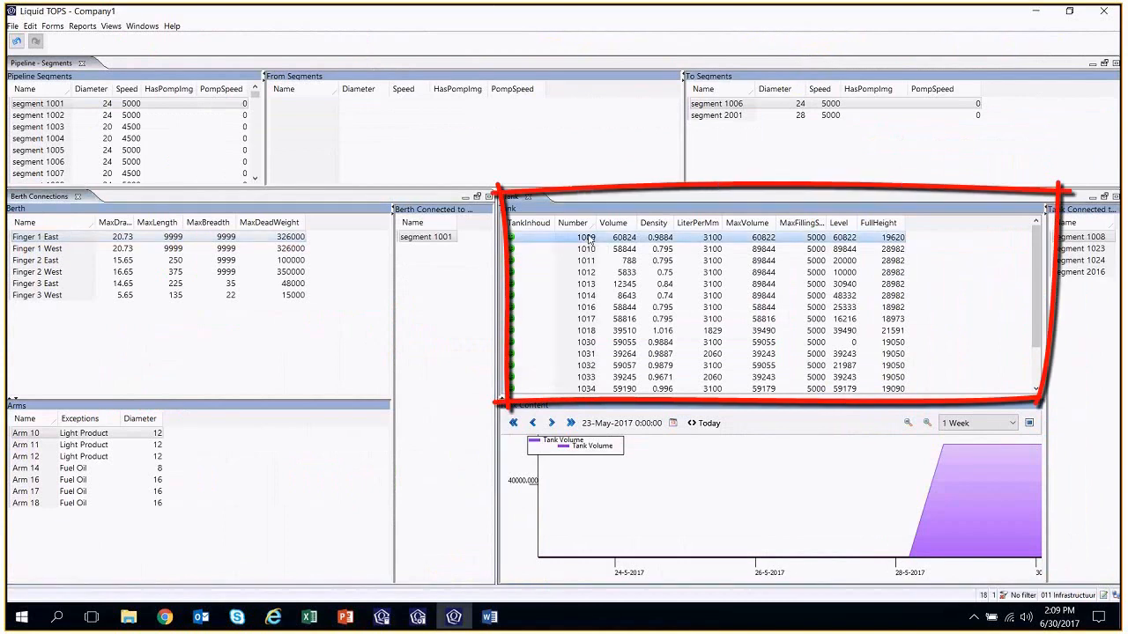
# - View the Tank Content volume graphs for tanks 1012, 1017 and 1018
pyautogui.click(585, 248)
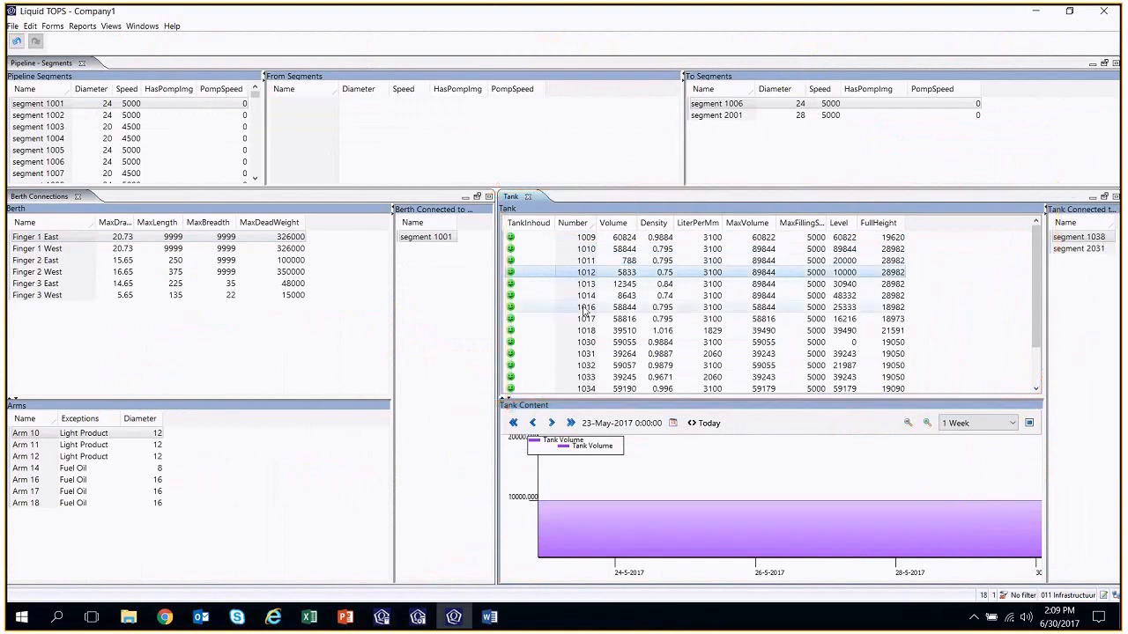
pyautogui.click(585, 319)
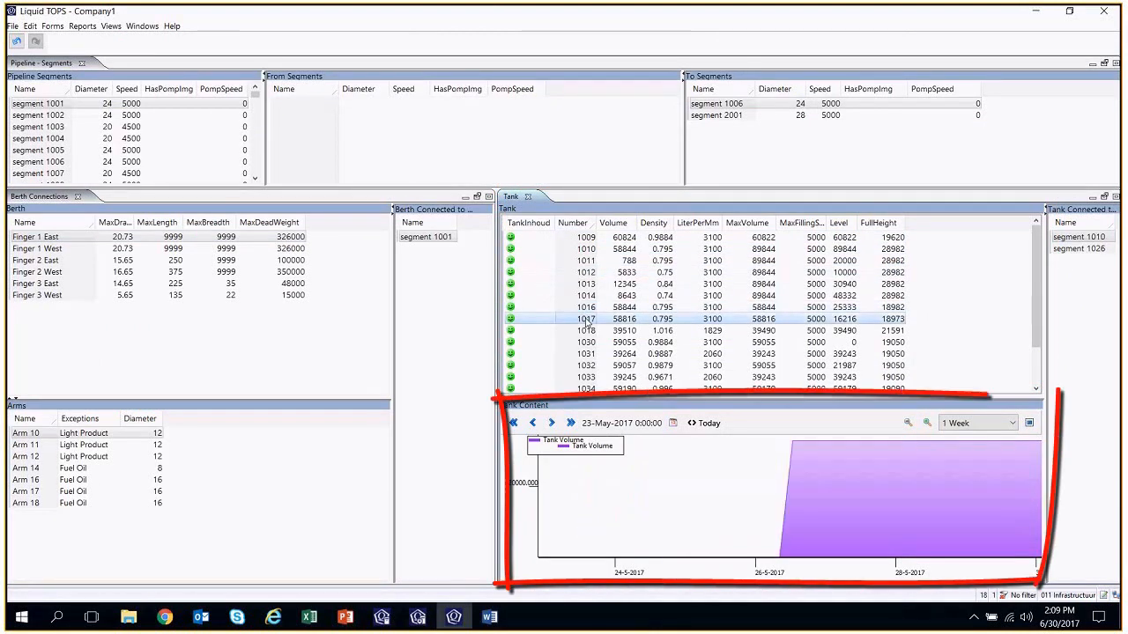
pyautogui.click(585, 331)
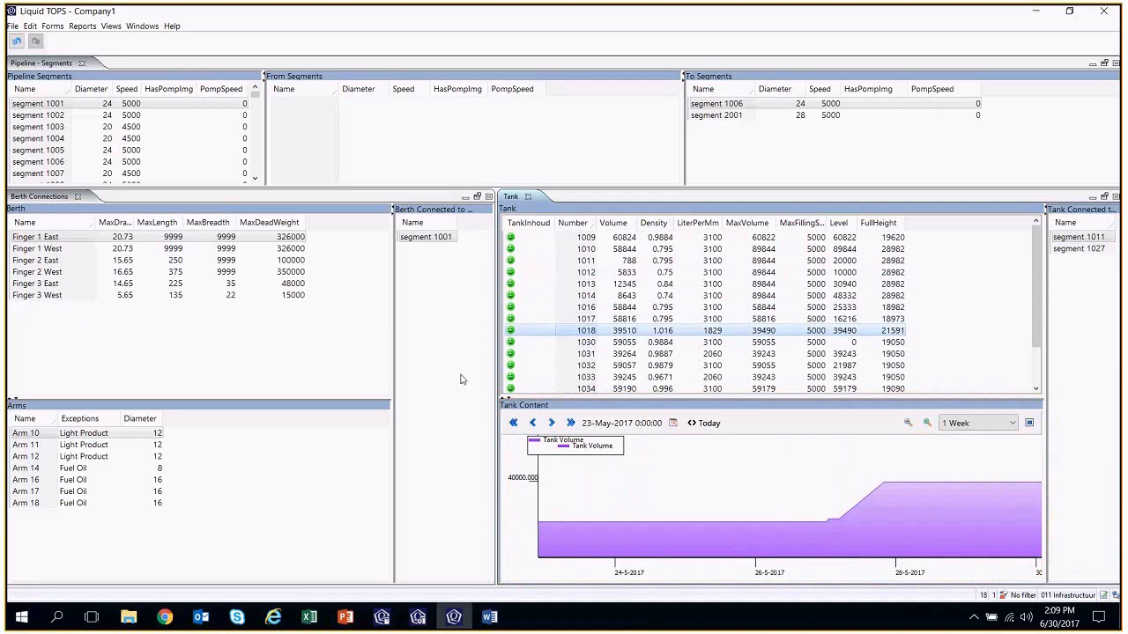
pyautogui.moveTo(952, 555)
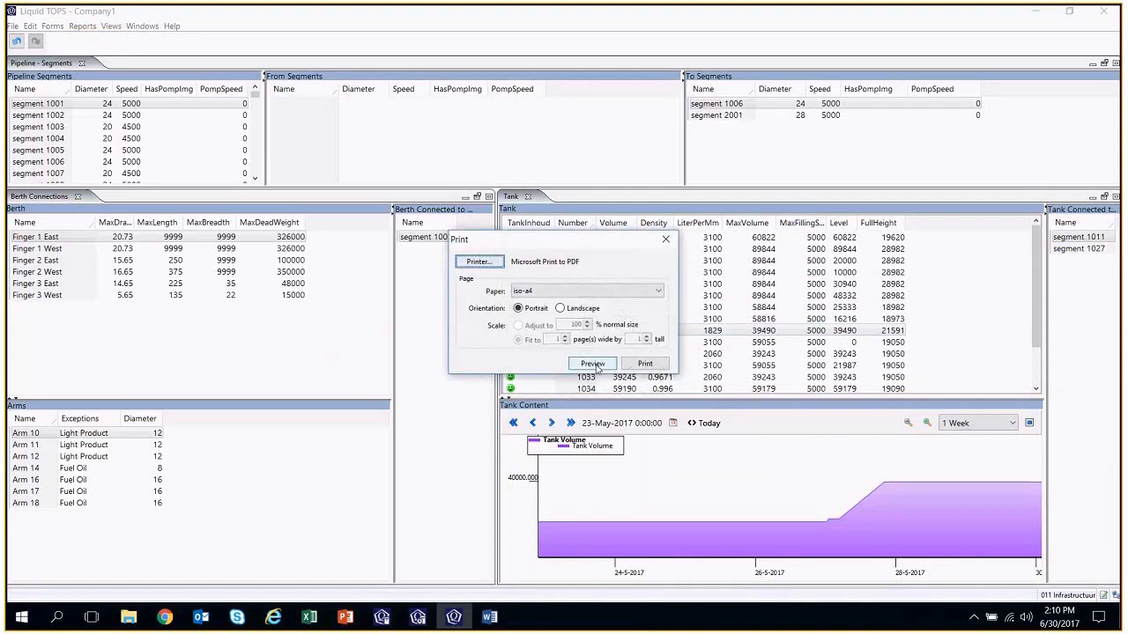
# - Preview the report and scroll through the tons per vessel, tons per tank and pumping schedule pages
pyautogui.click(592, 363)
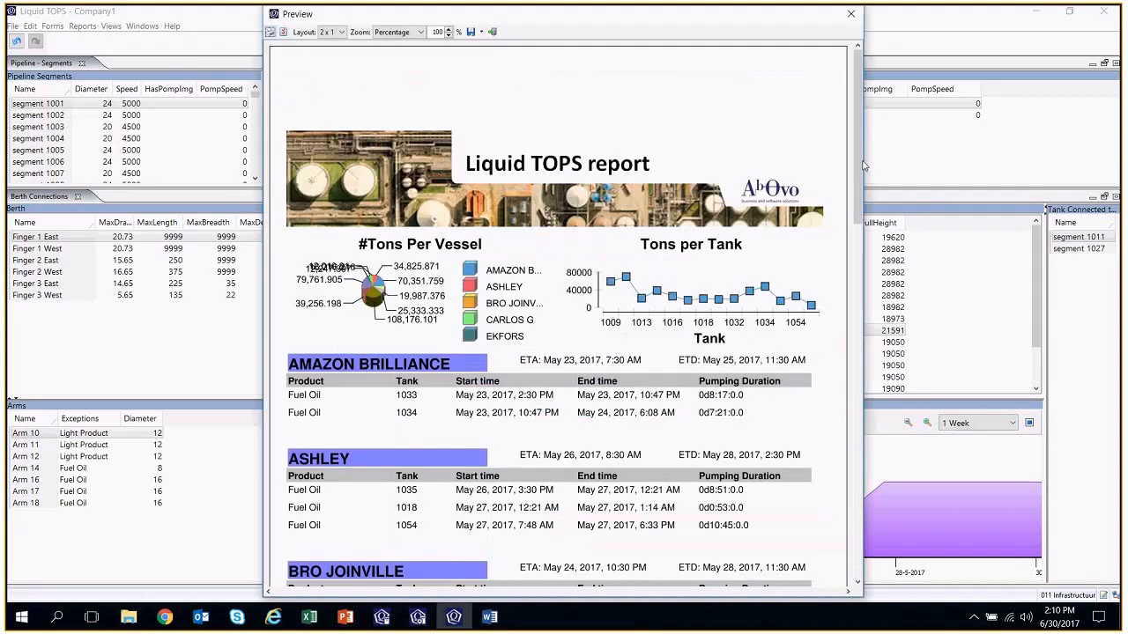
pyautogui.scroll(-3)
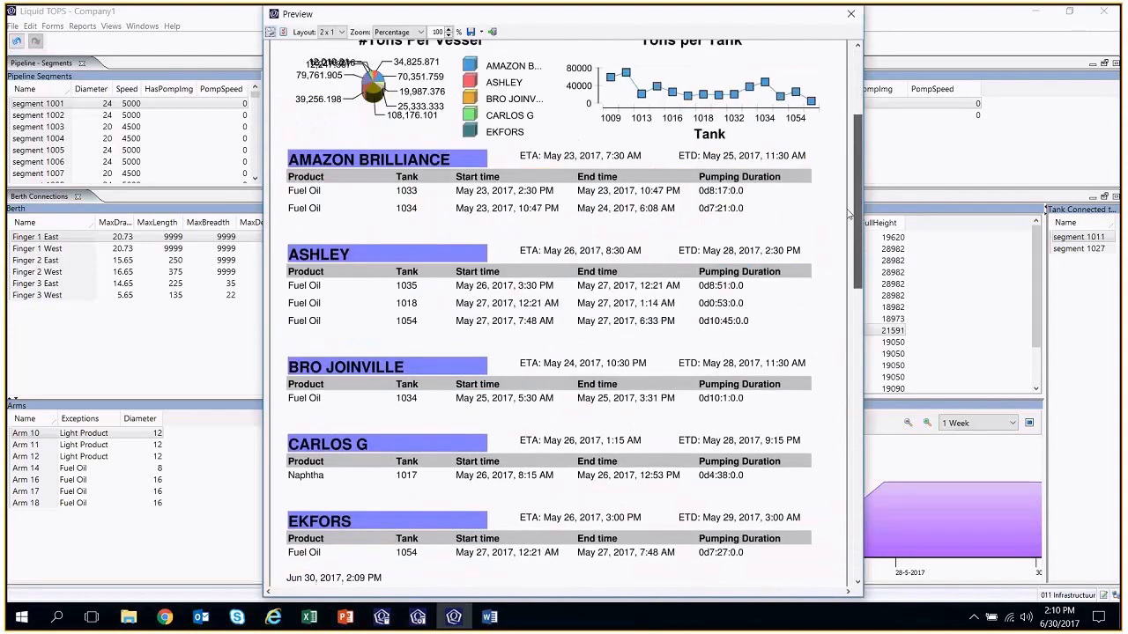
pyautogui.scroll(-3)
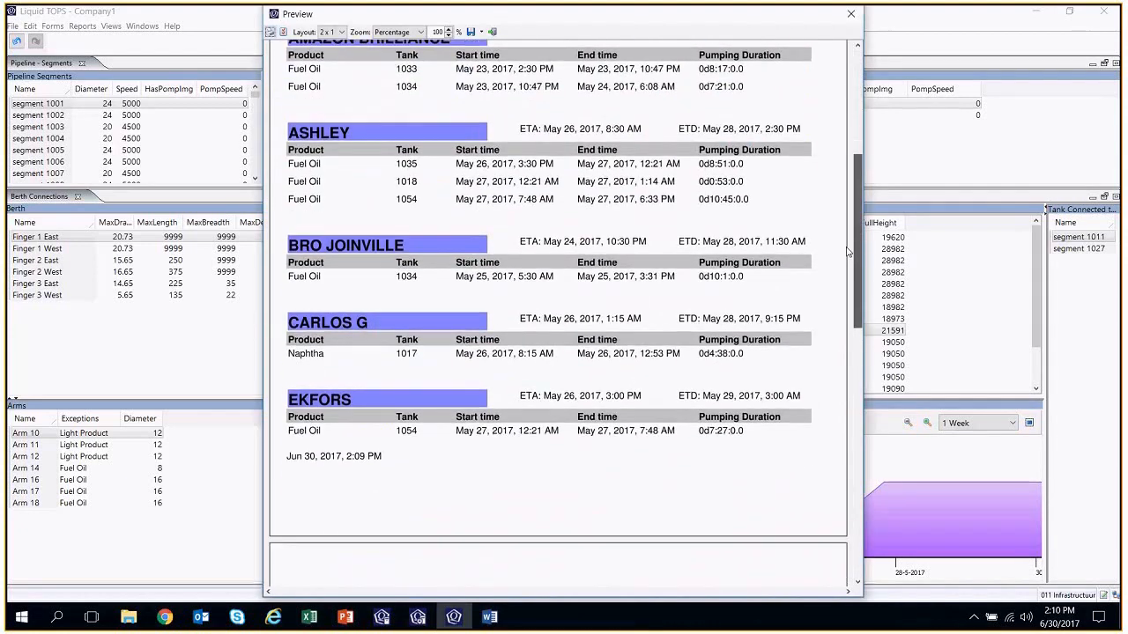
pyautogui.scroll(-3)
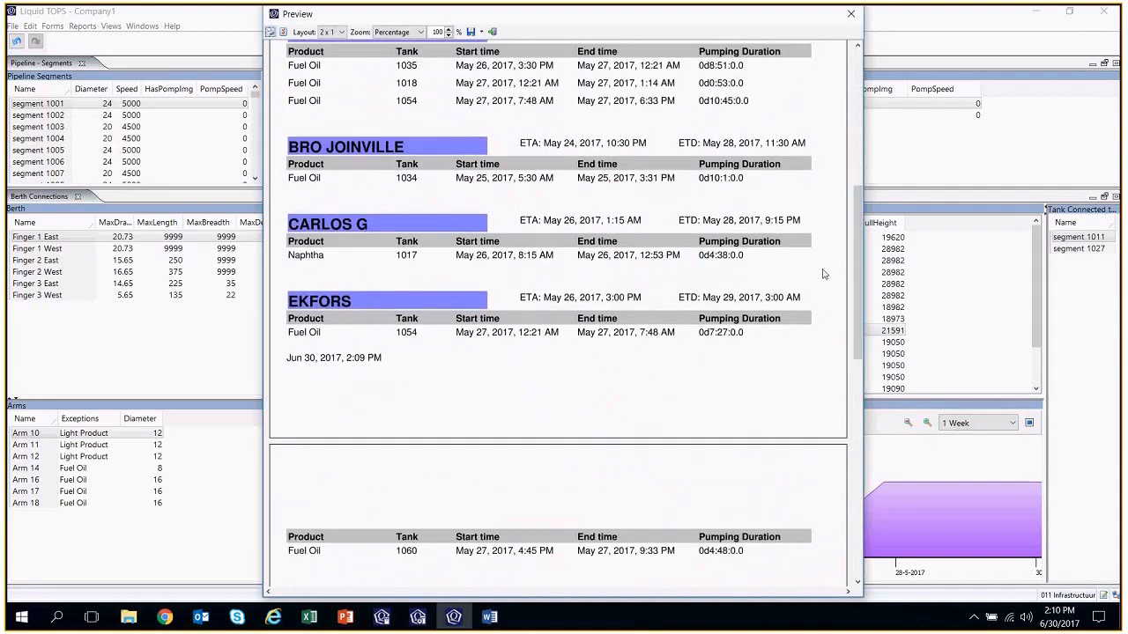